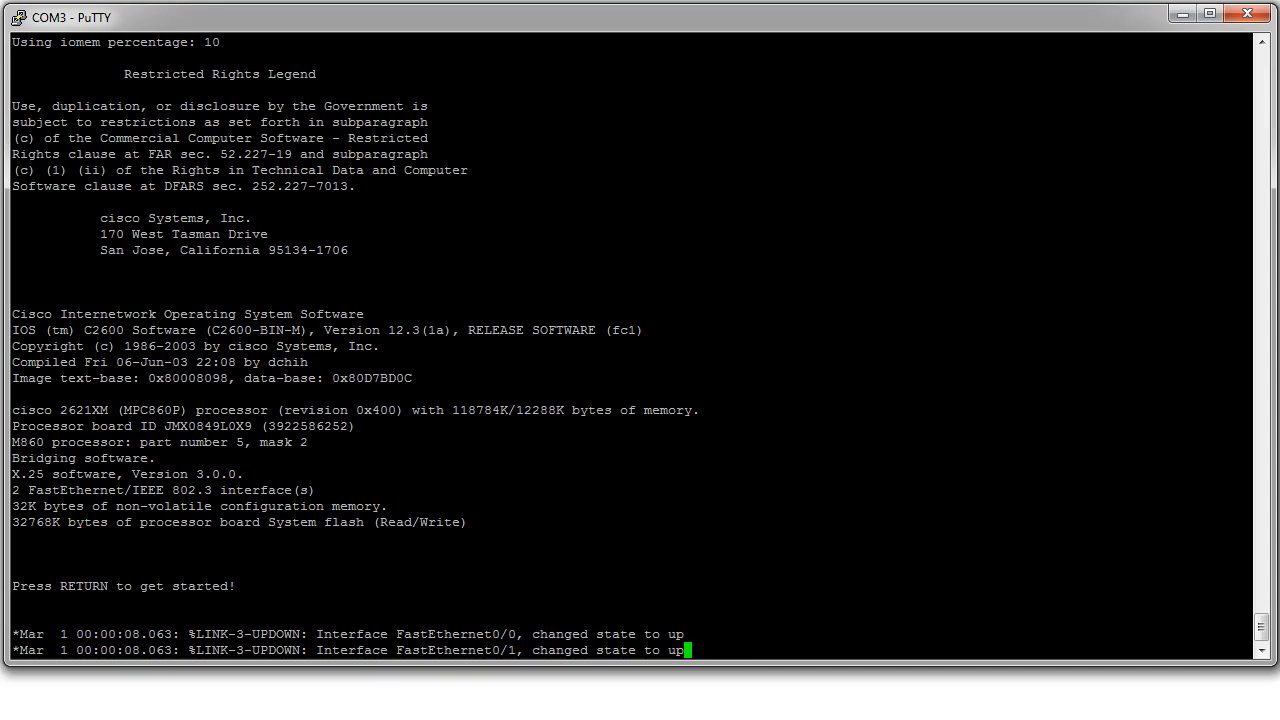
Attempt enable on the Portland router and get rejected with Bad passwords
key(Return)
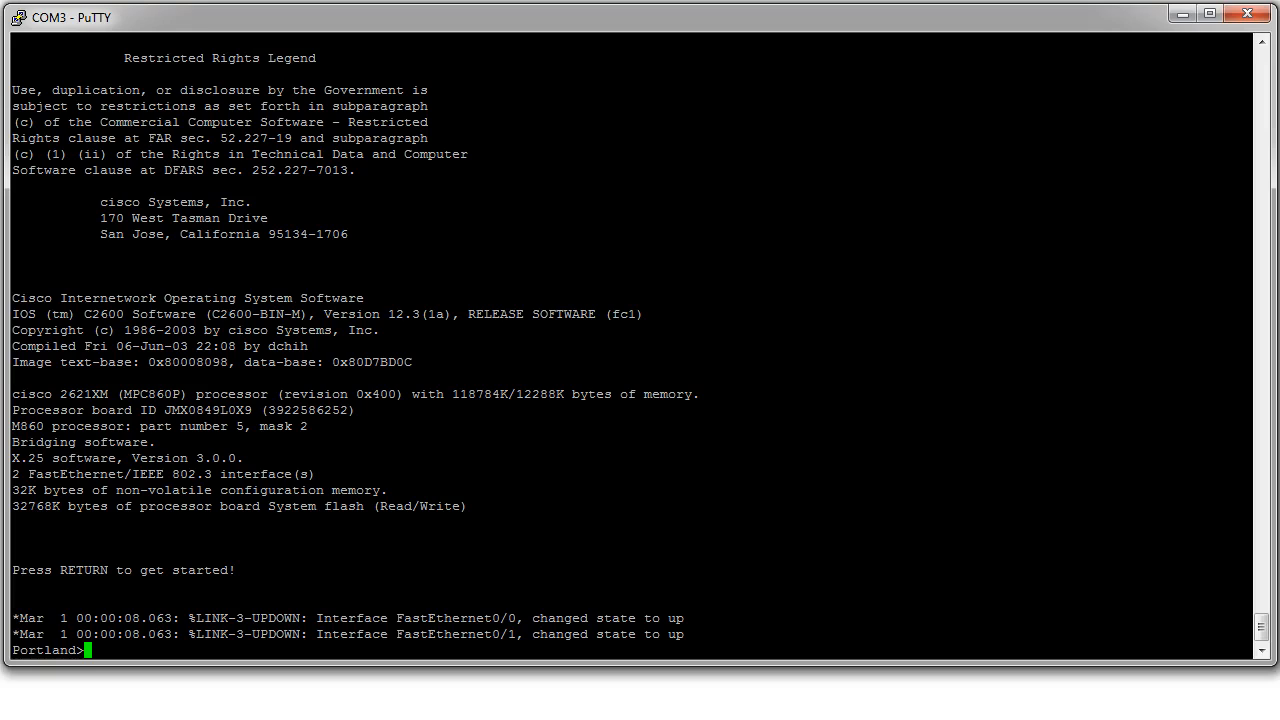
text(enable)
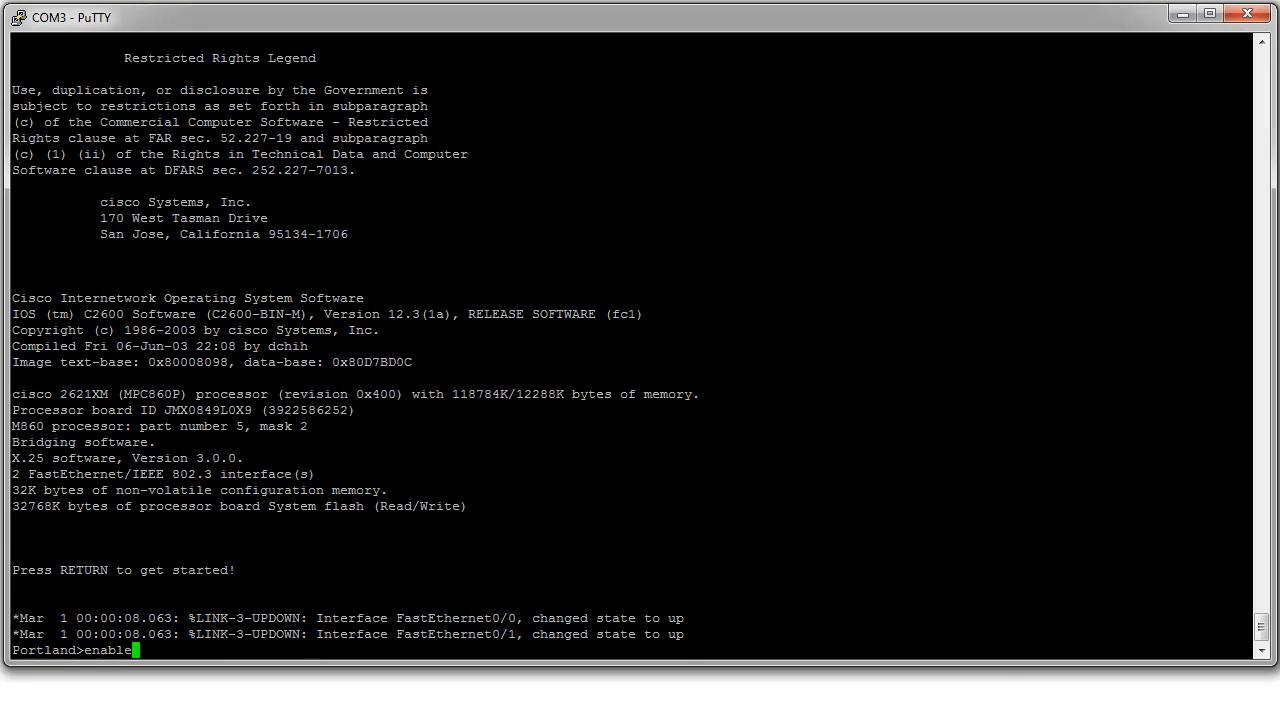
key(Return)
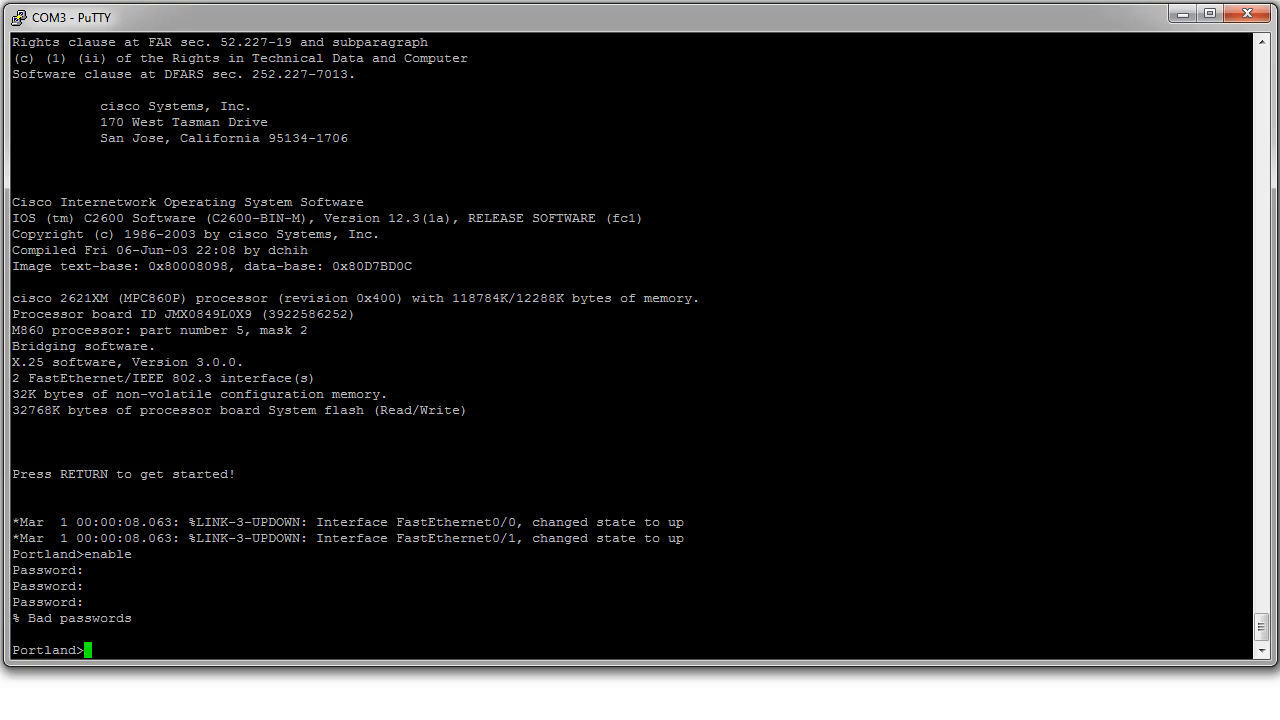
Run show version to confirm the configuration register reads 0x2102 before power-cycling
text(show verio)
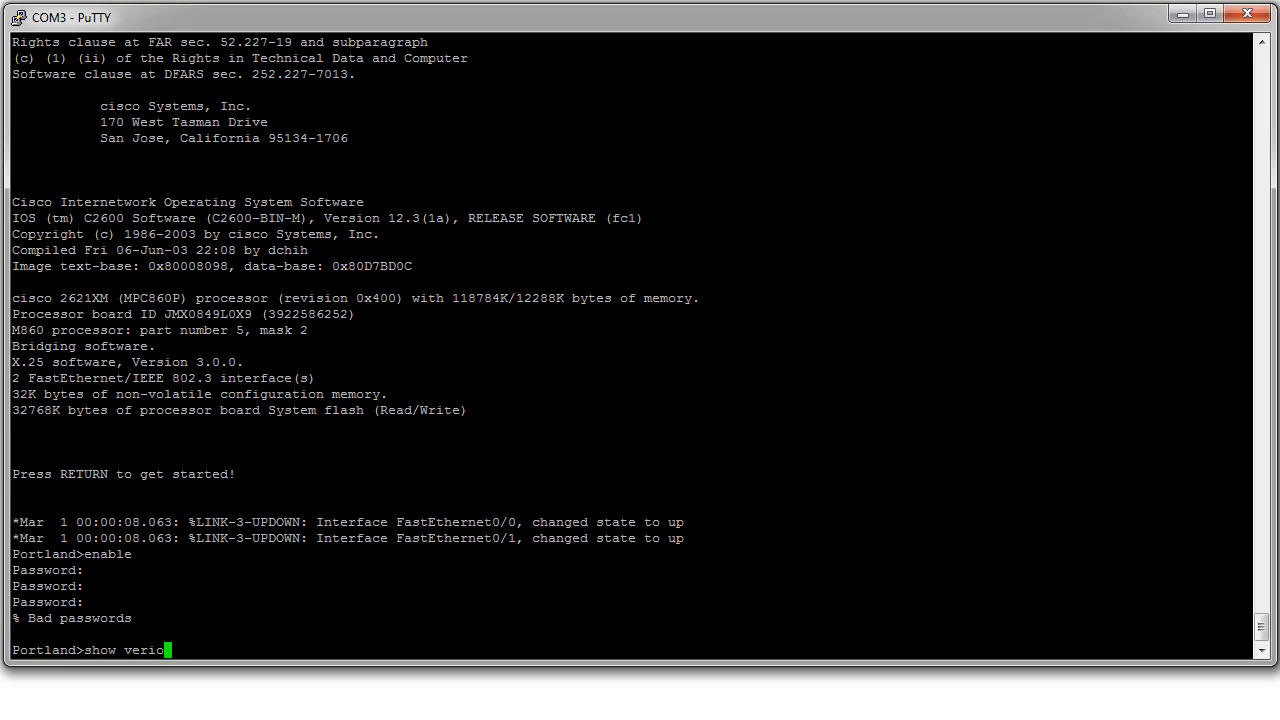
key(Return)
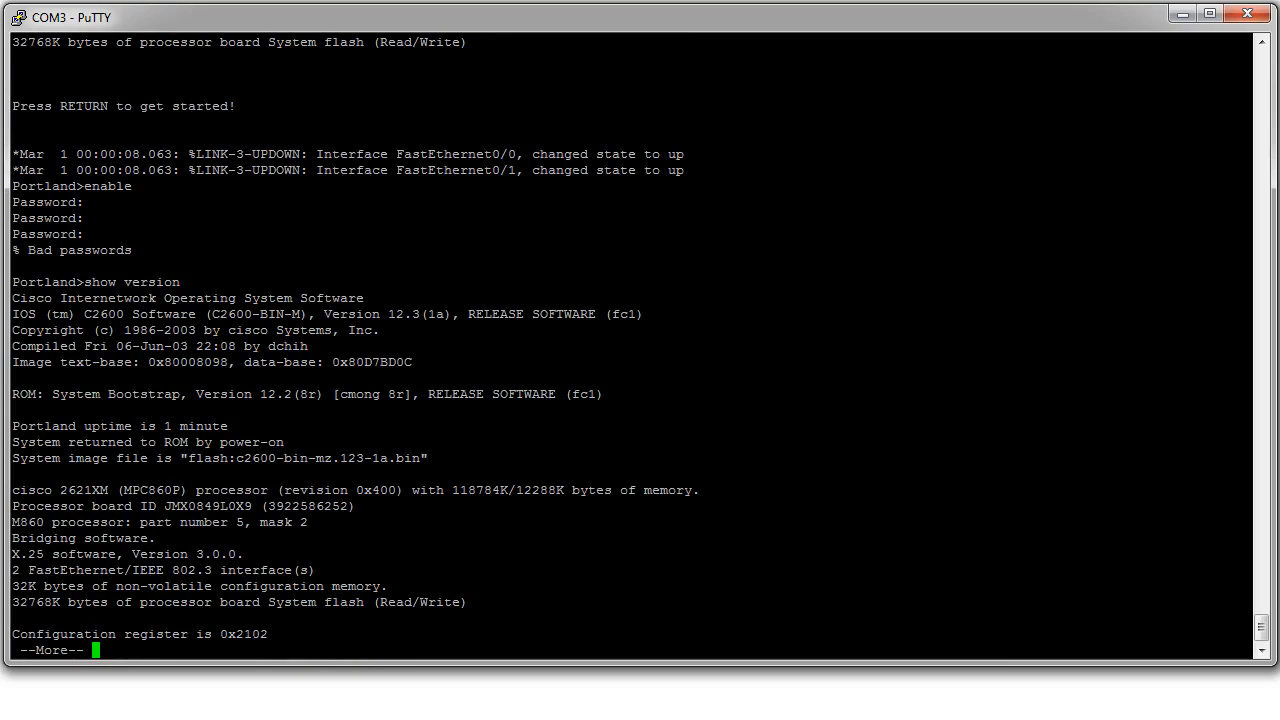
key(space)
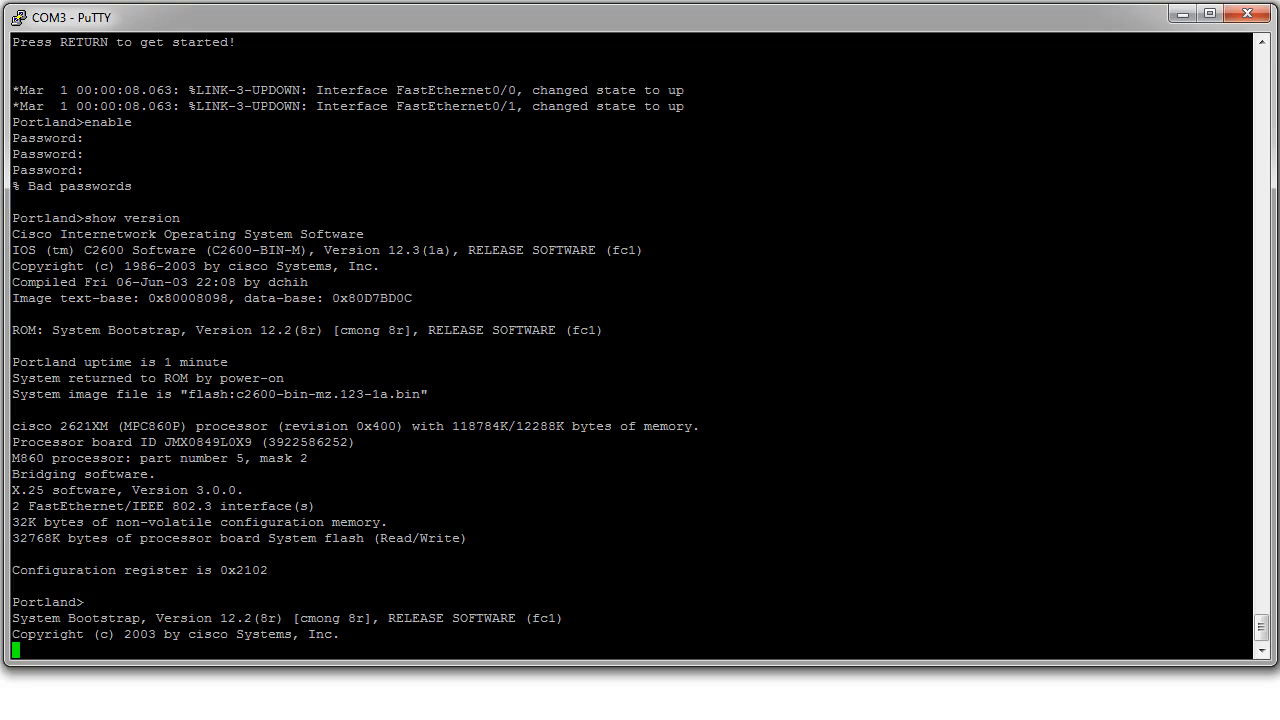
At the rommon prompt set confreg 0x2142 and begin the reset command
scroll(down, 3)
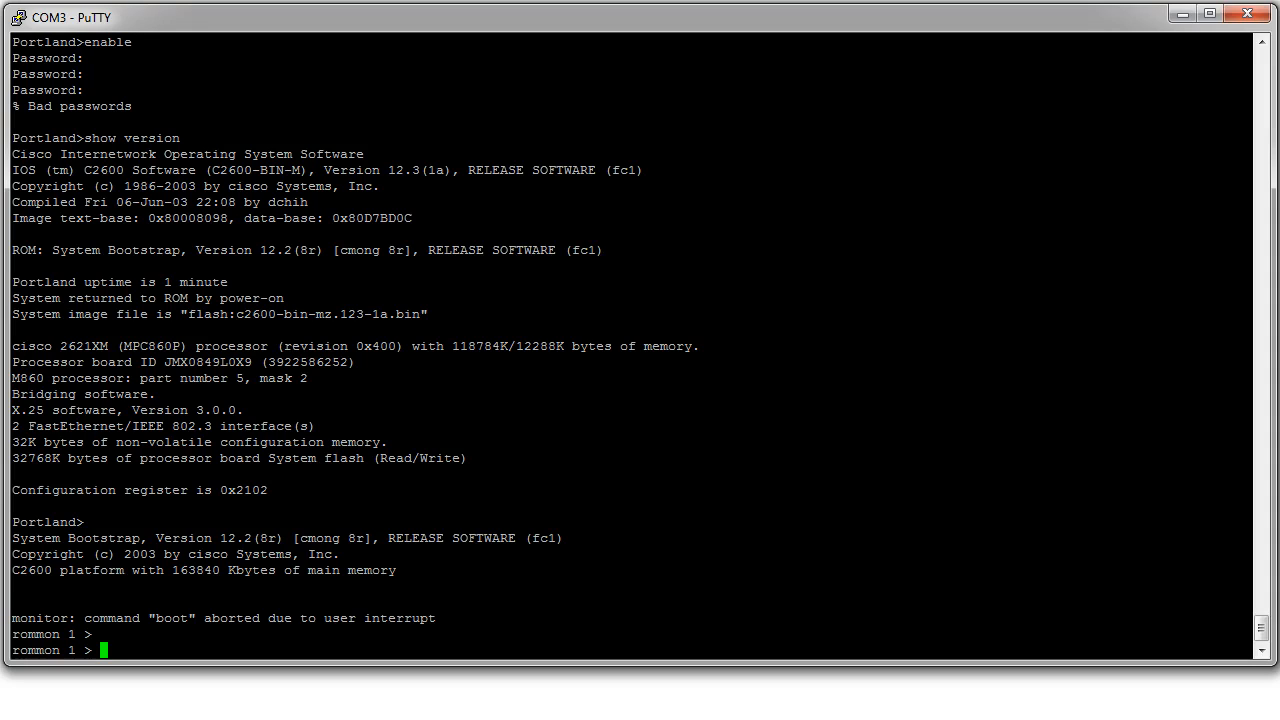
text(conf)
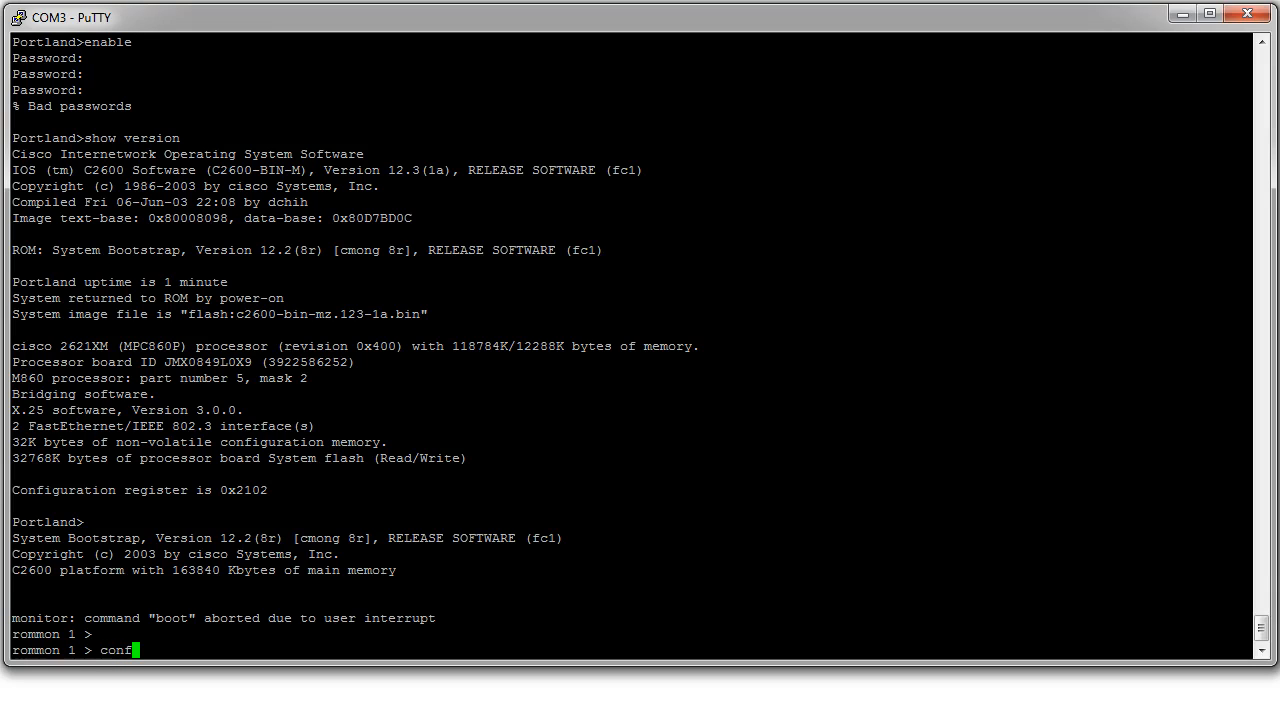
text(reg)
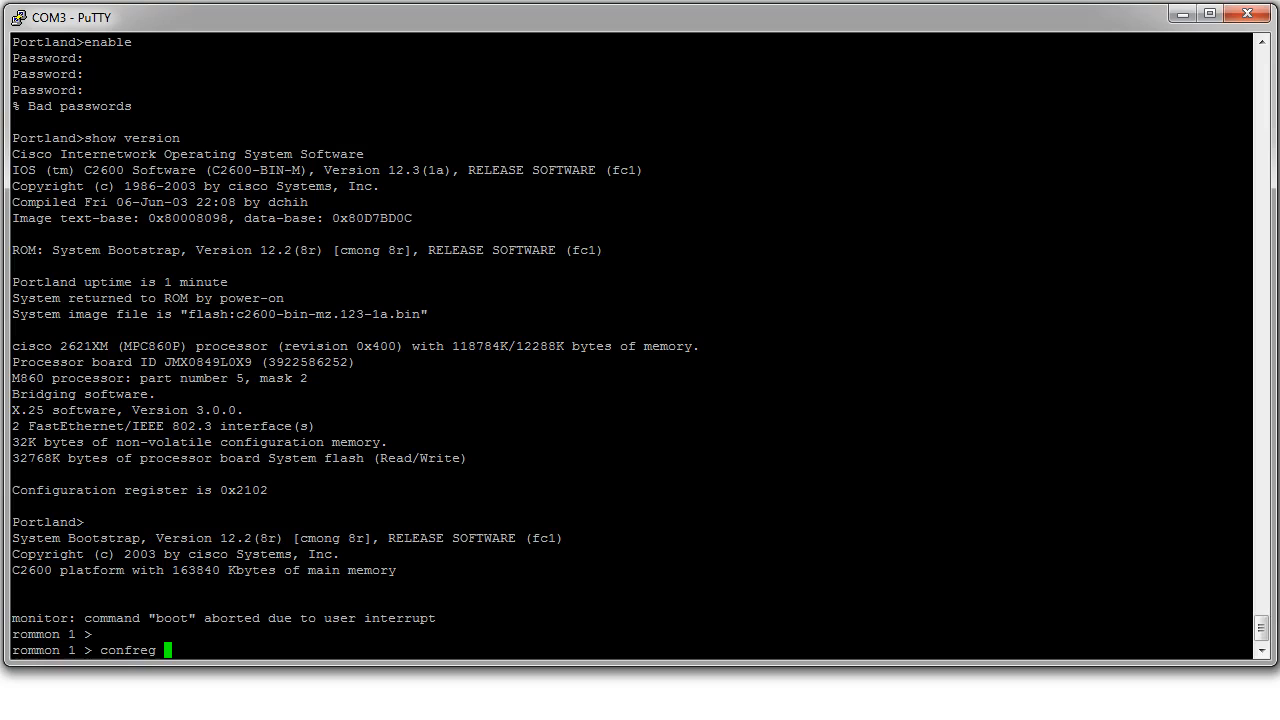
text(0x)
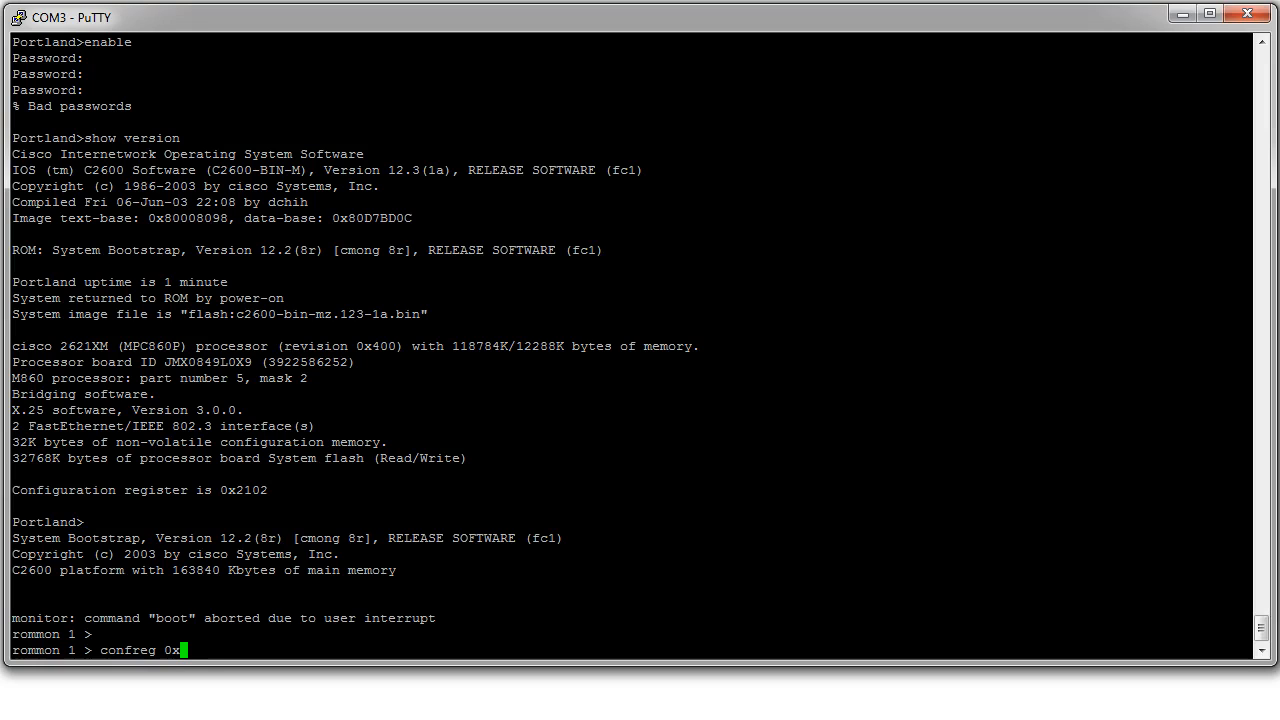
text(2142)
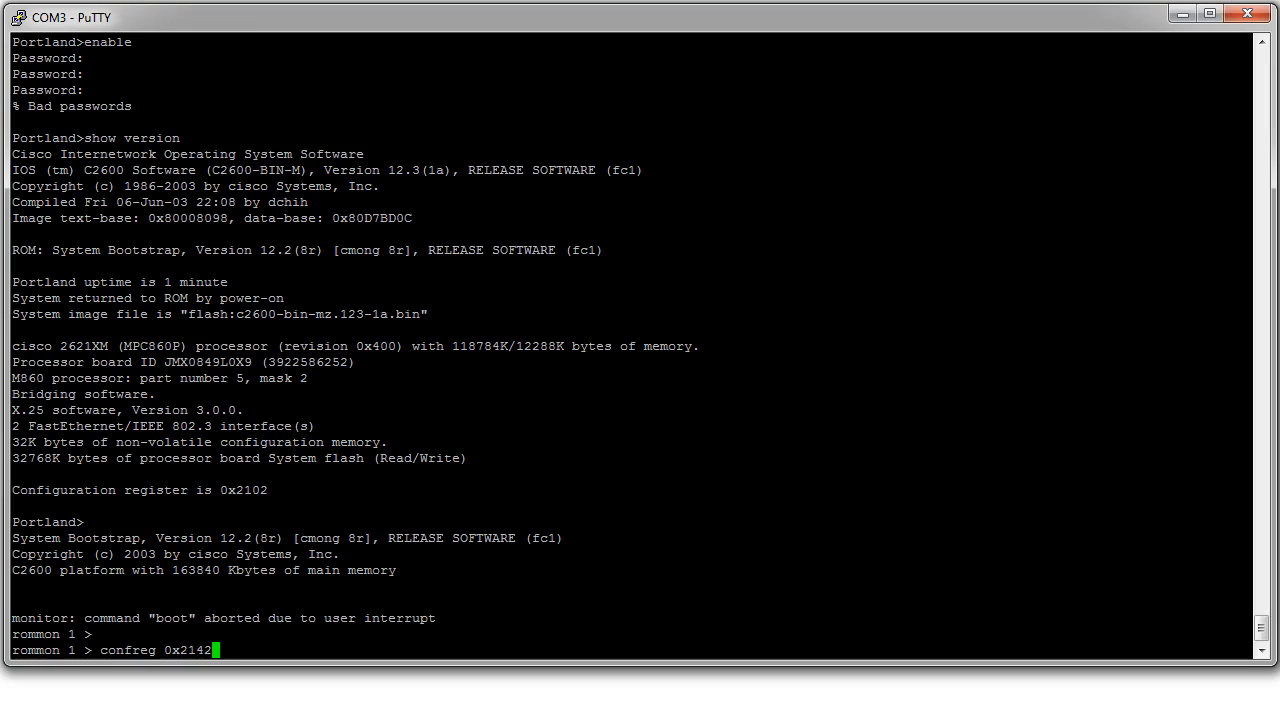
key(Return)
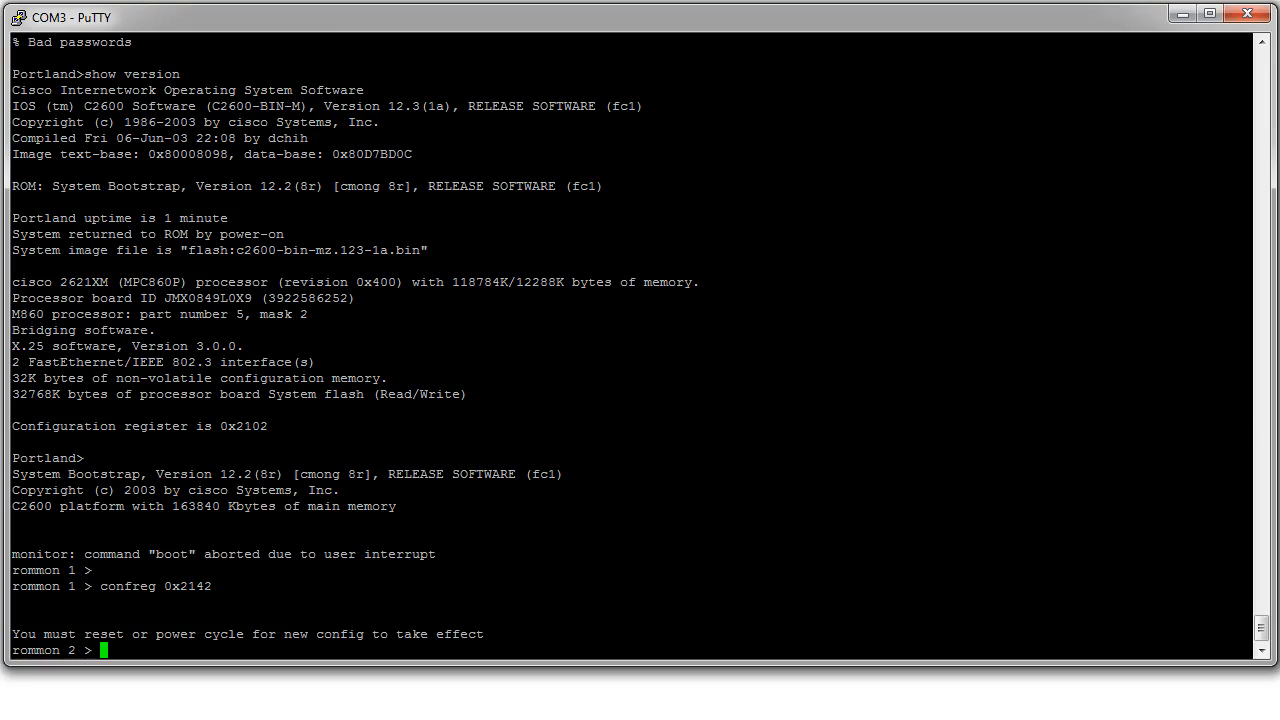
double_click(188, 586)
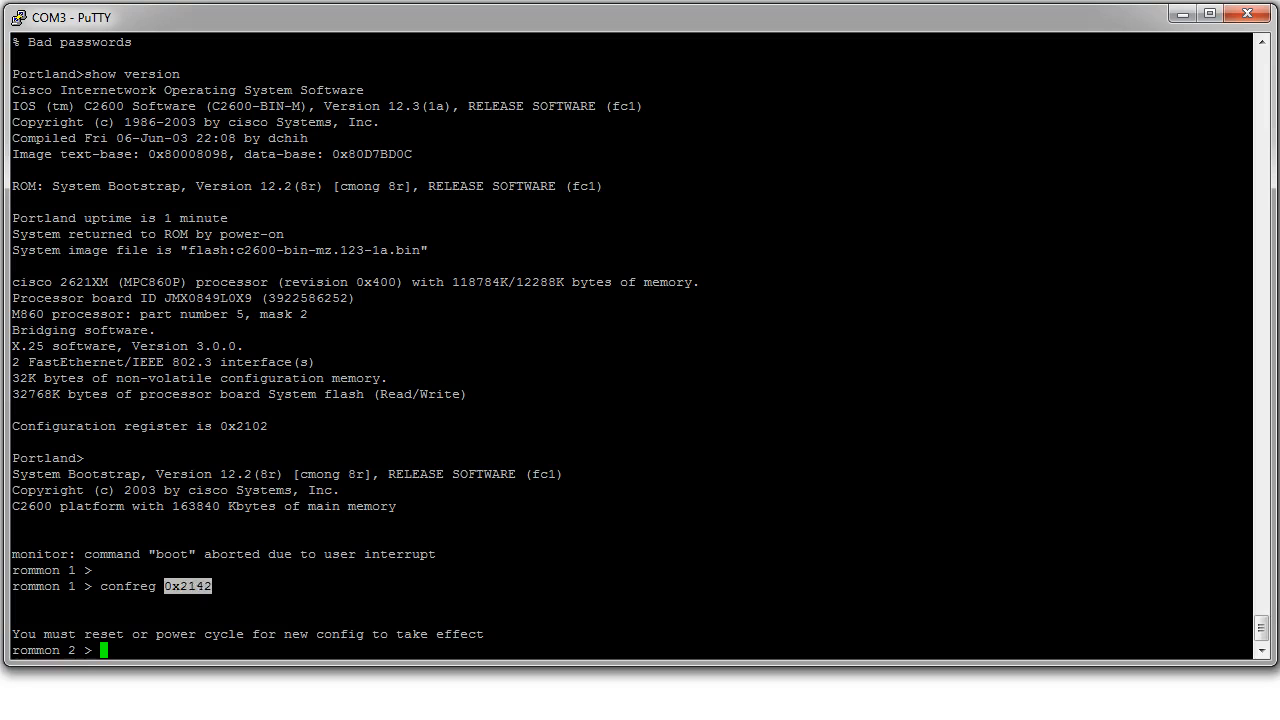
text(rese)
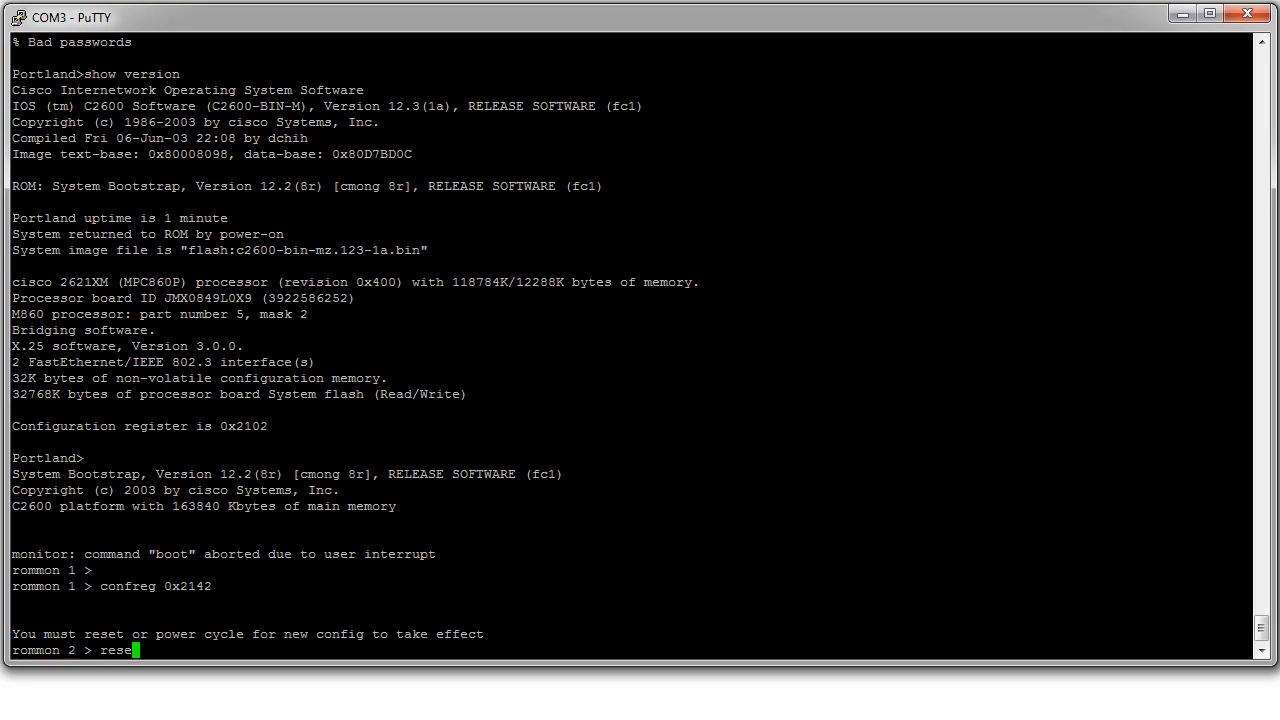
Reset the router from ROM monitor and answer no to the initial configuration dialog
key(Return)
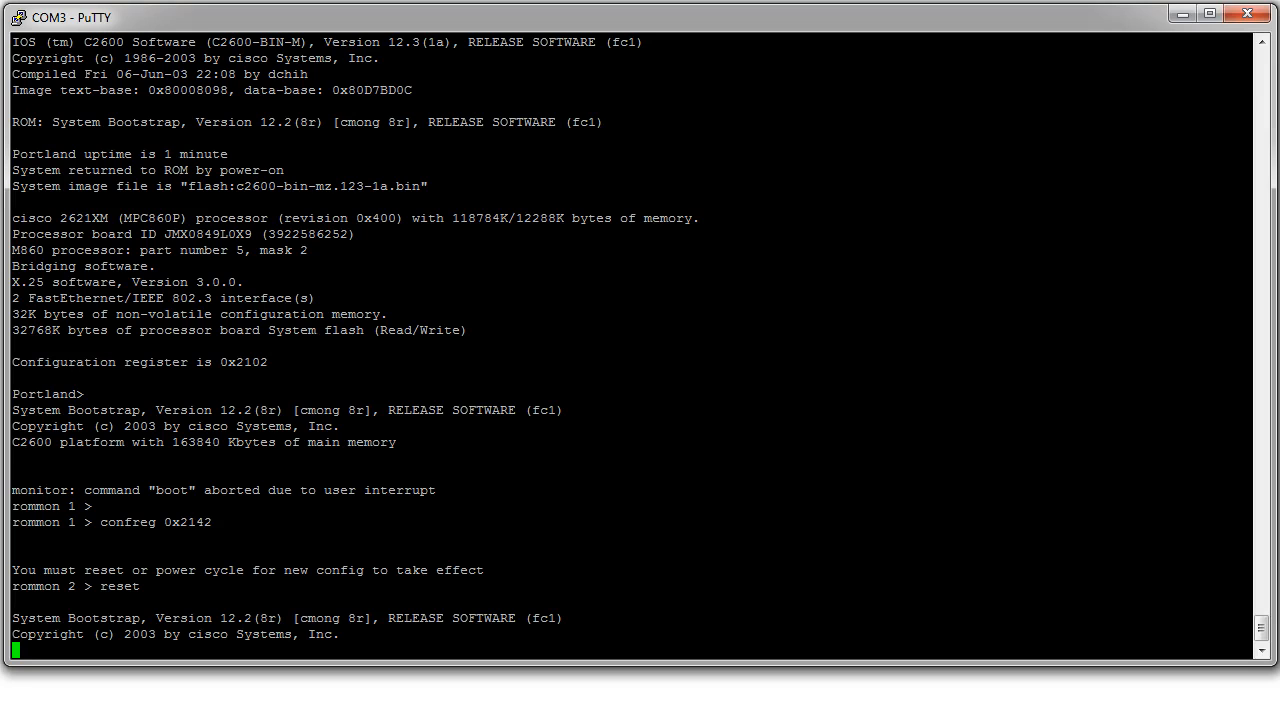
scroll(down, 3)
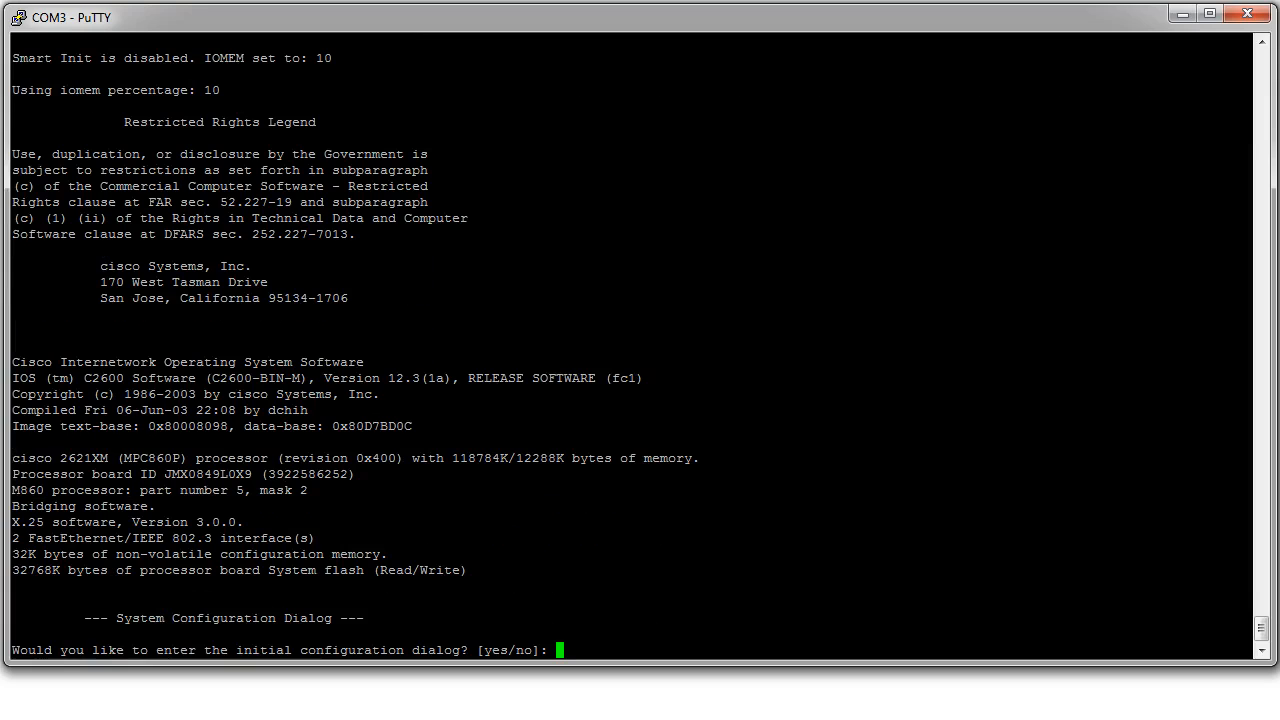
text(no)
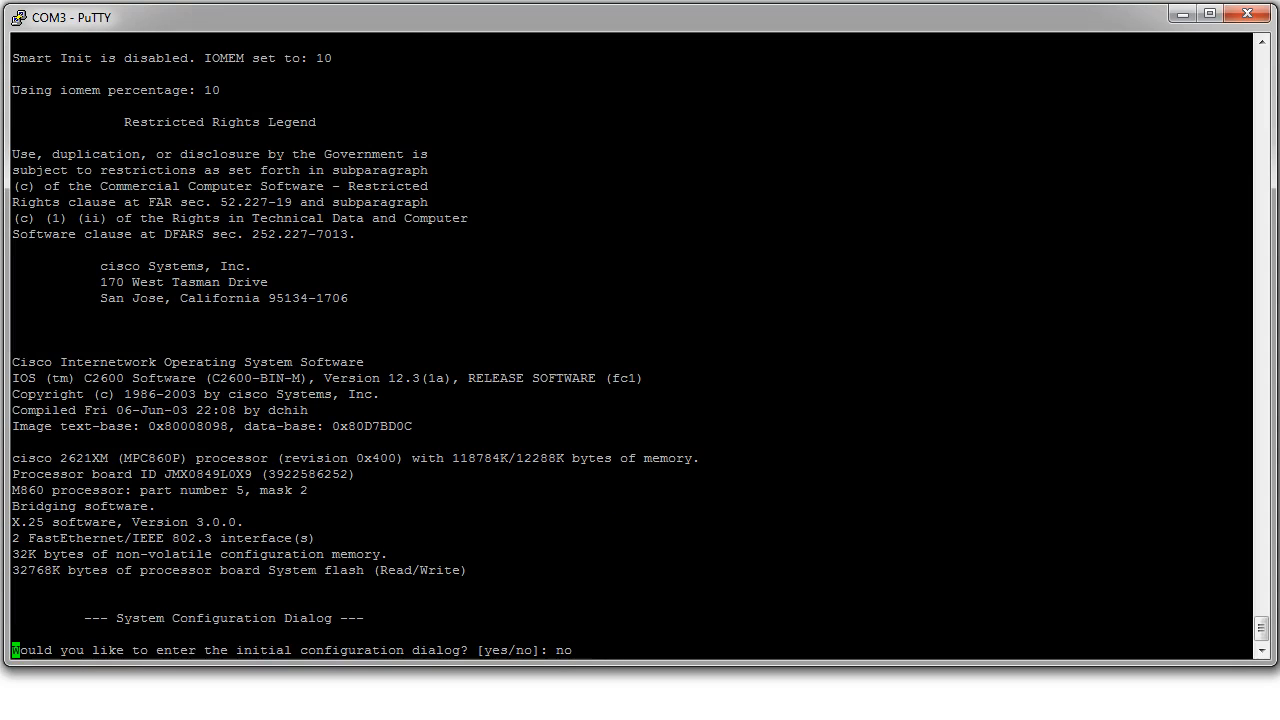
key(Return)
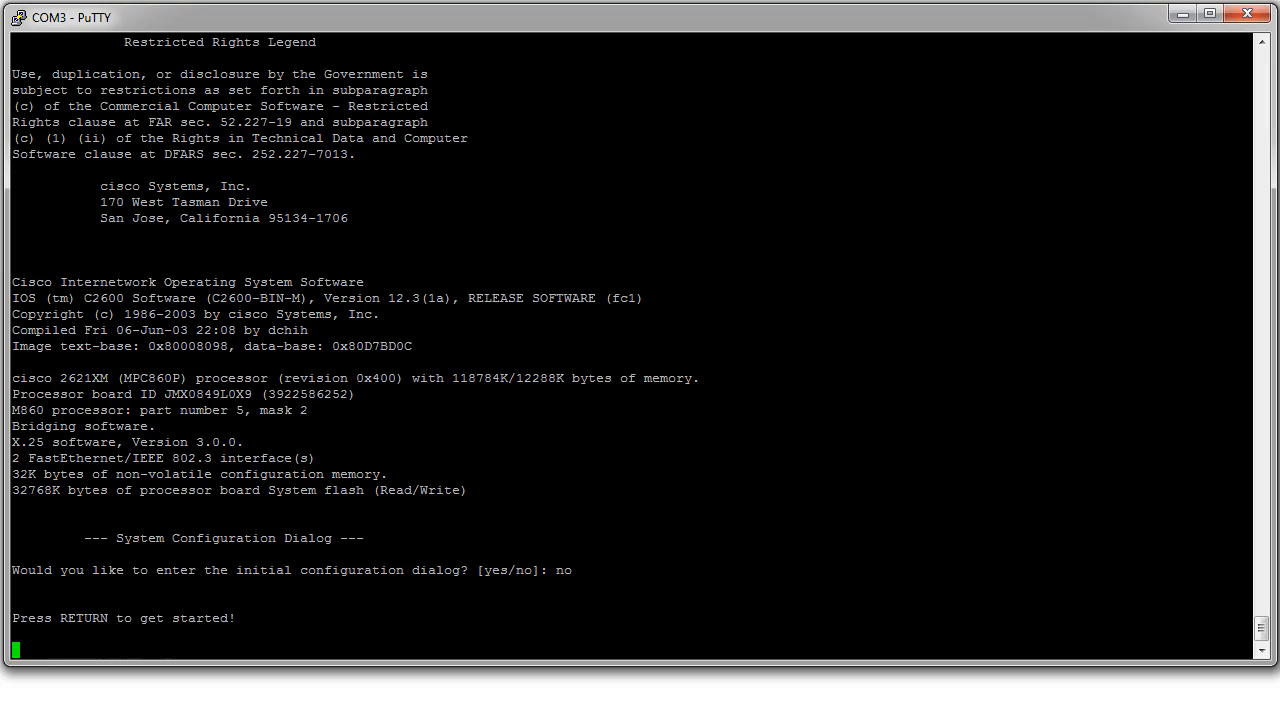
Enter privileged mode without a password and copy startup-config into running-config
key(Return)
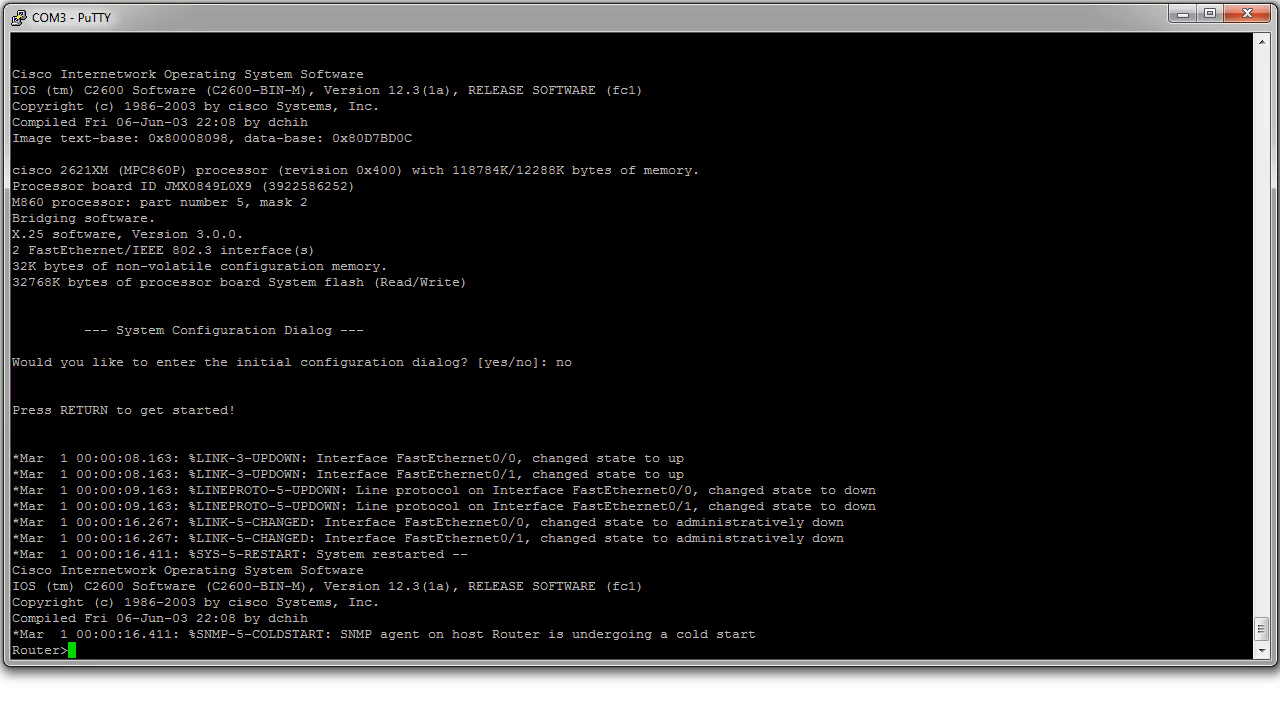
text(en)
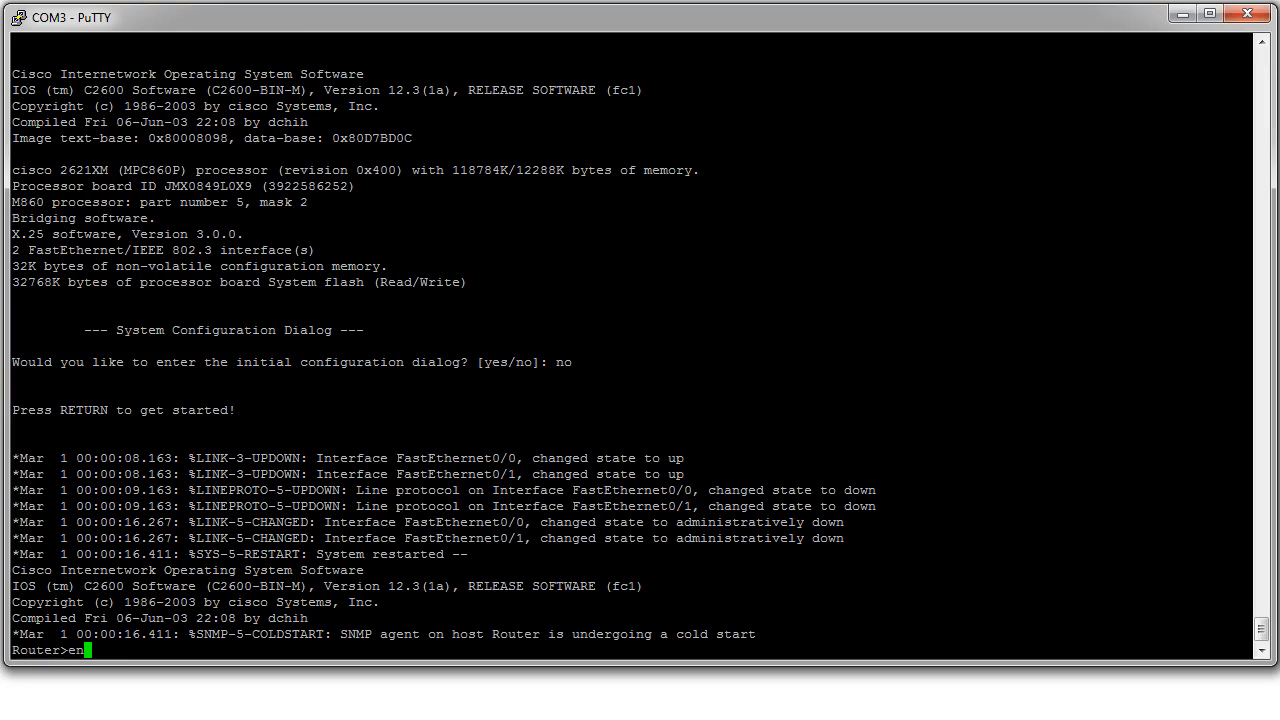
key(Return)
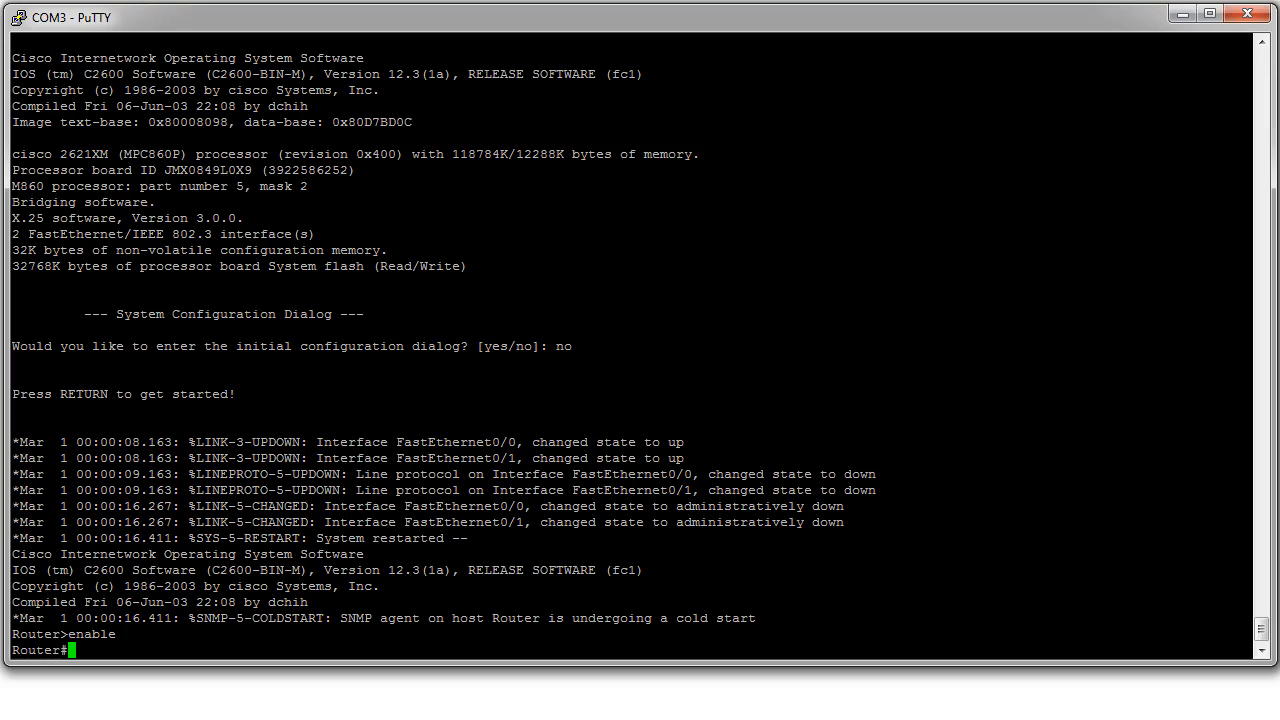
text(copy)
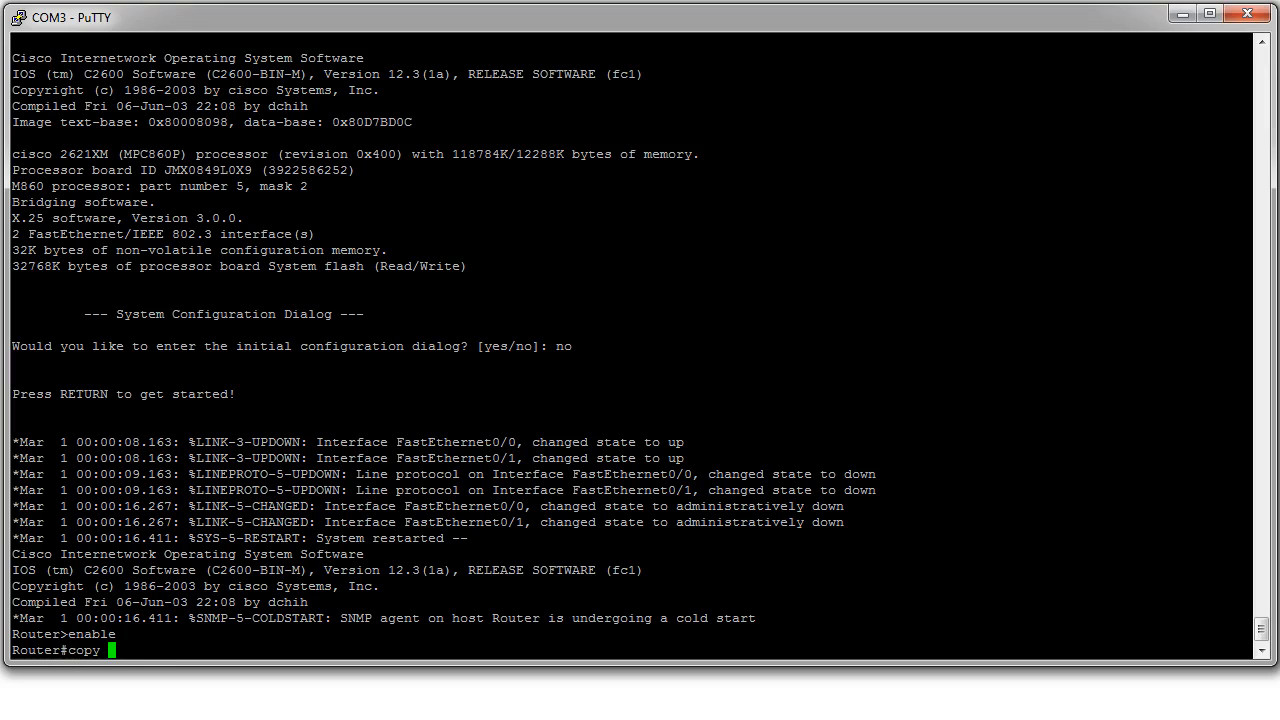
text(start ru)
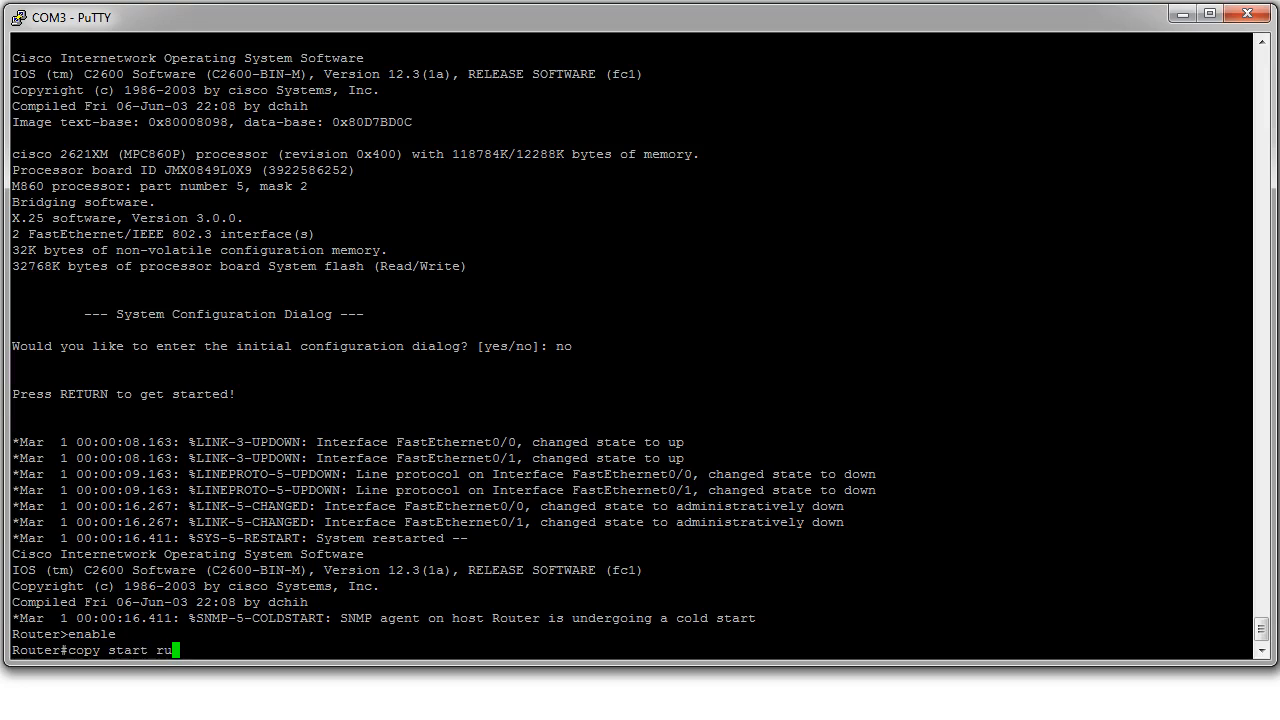
text(n)
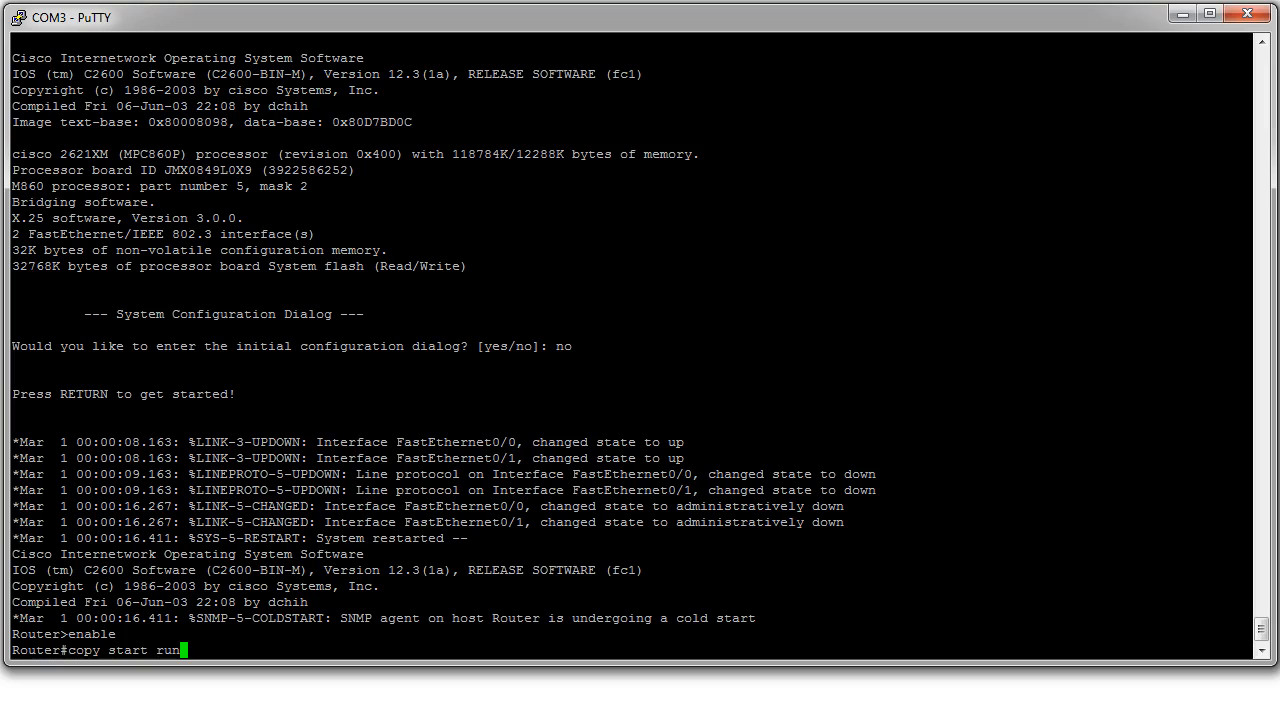
key(Return)
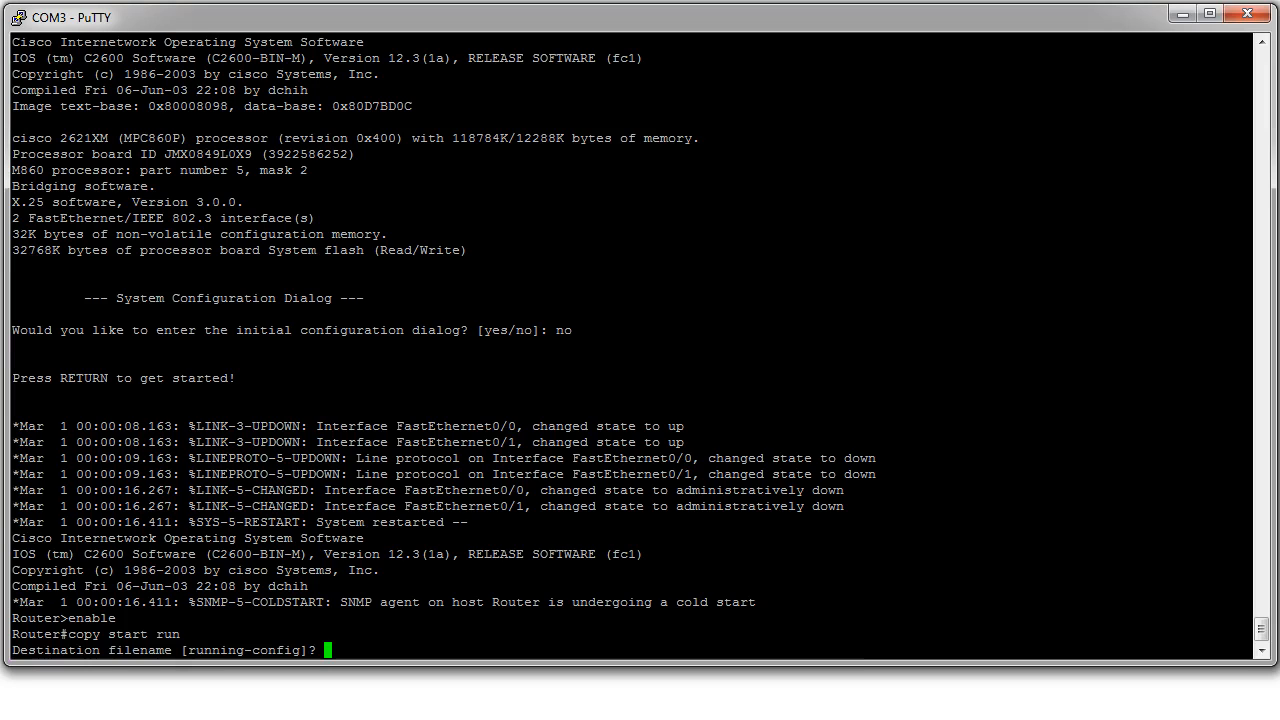
key(Return)
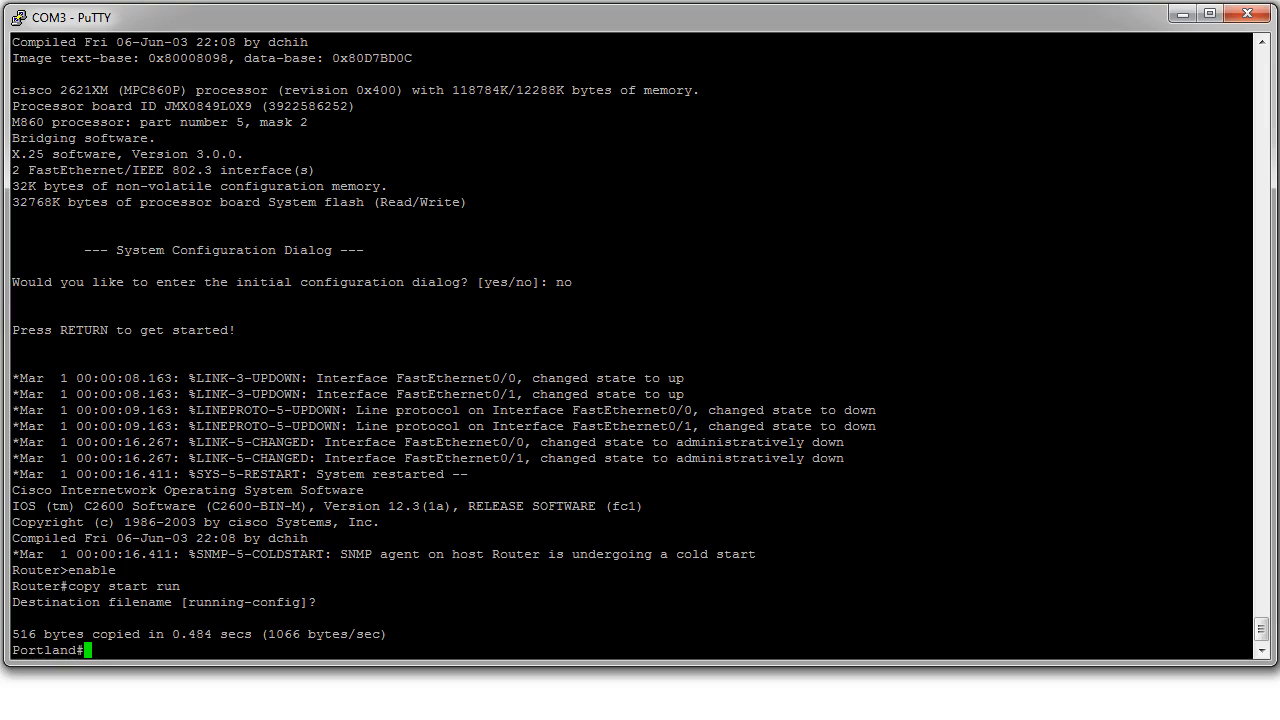
Display the running config showing hostname Portland, enable password cisco and FastEthernet interfaces
text(show ru)
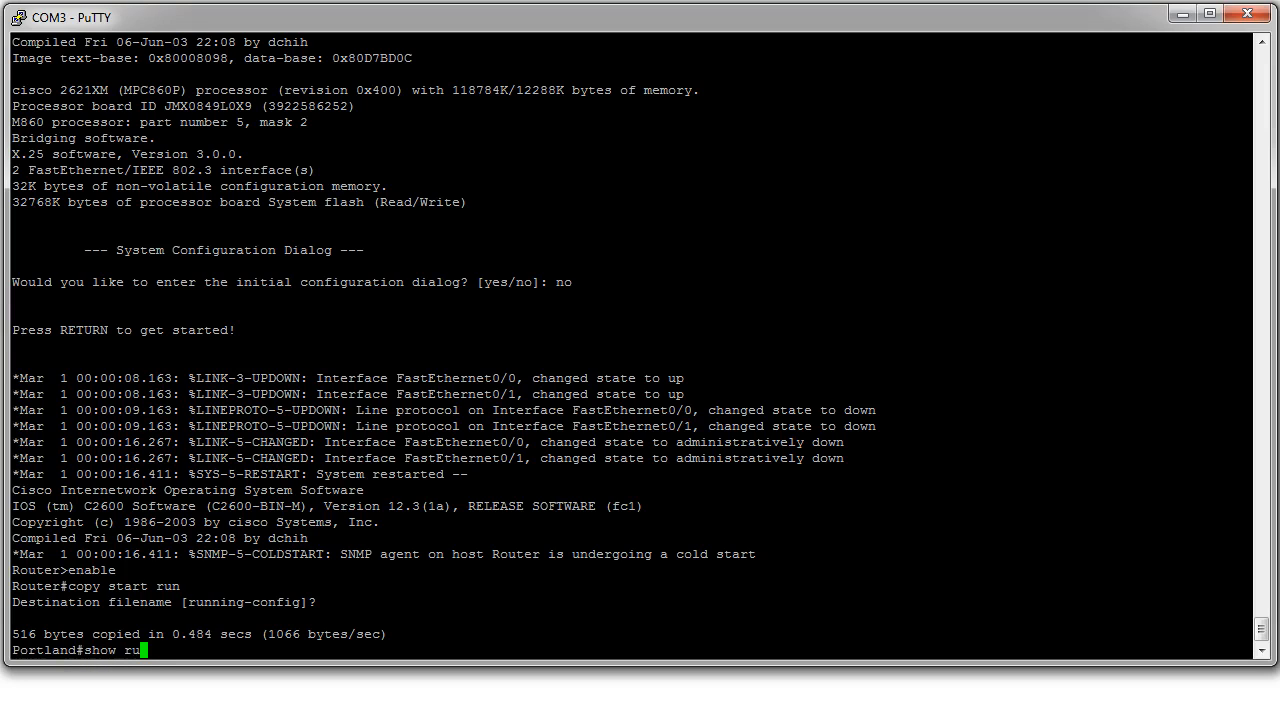
text(n)
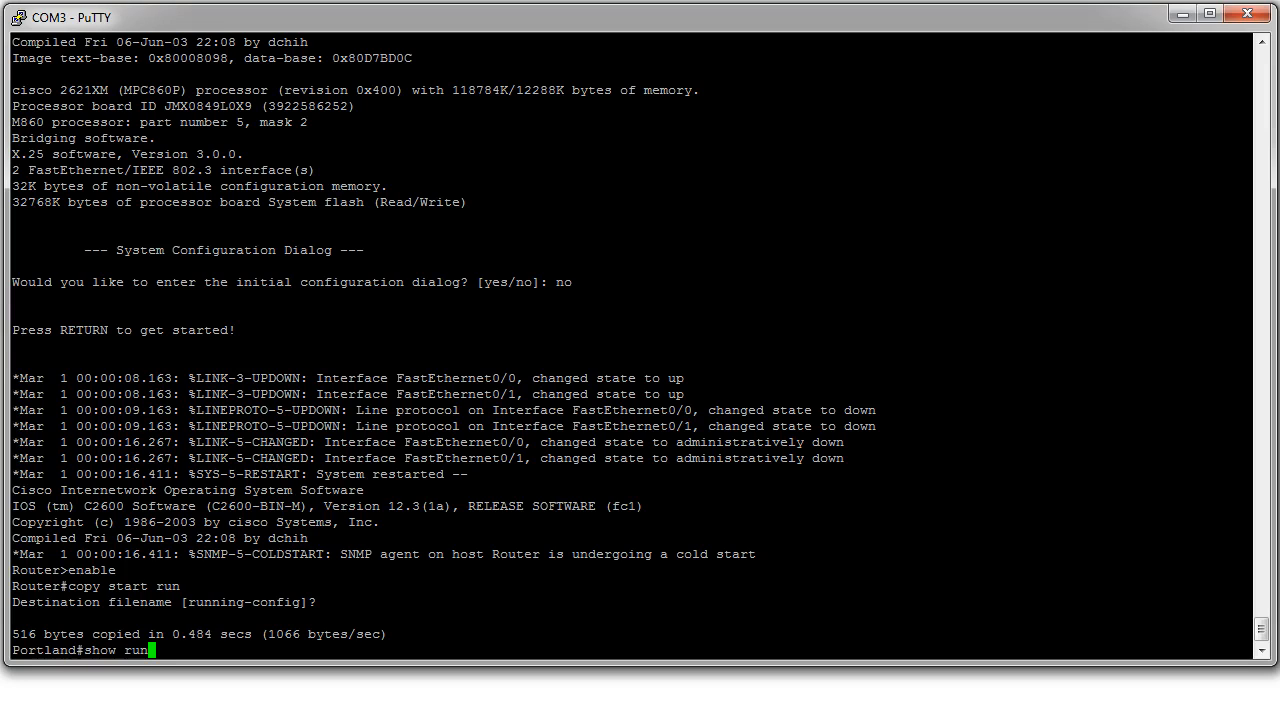
key(Return)
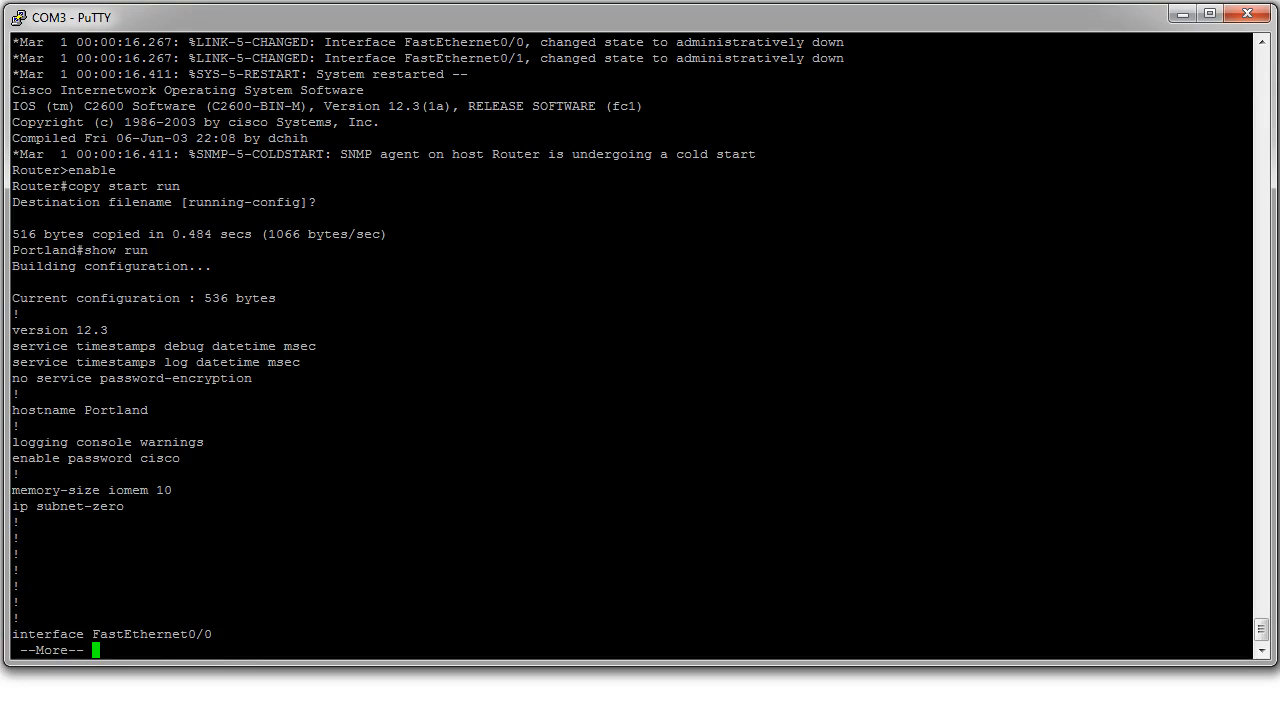
key(space)
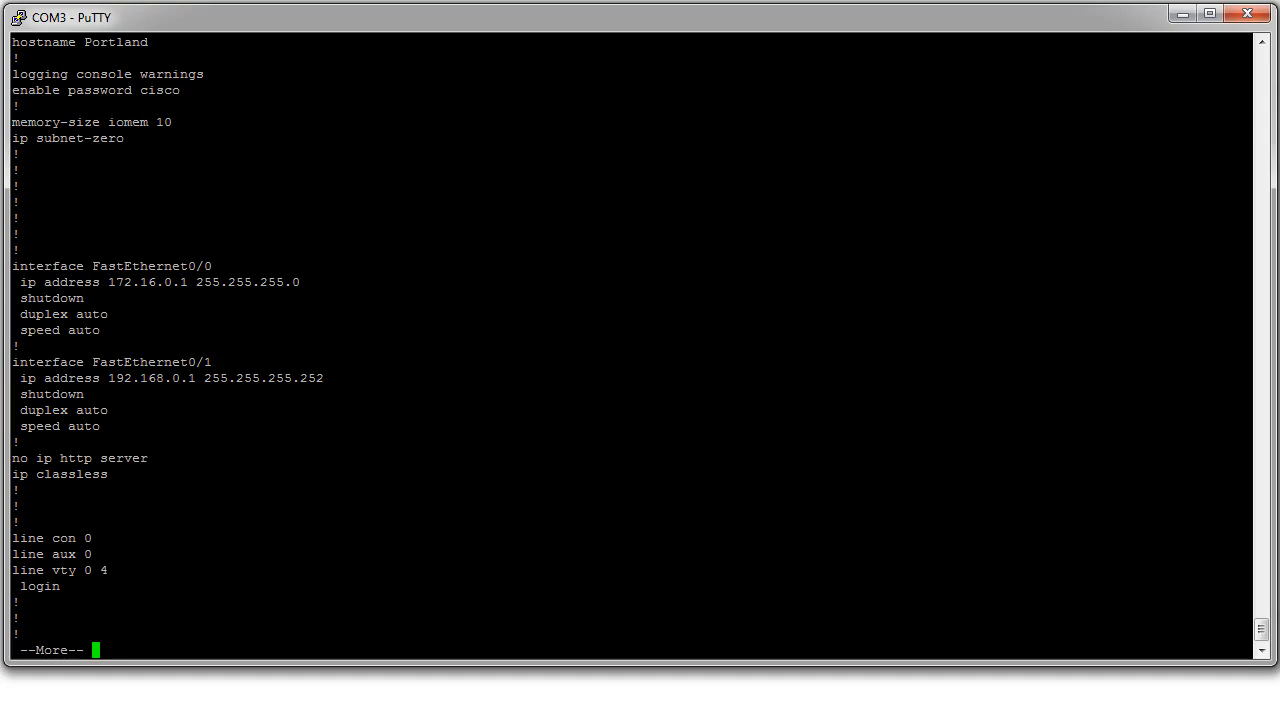
key(space)
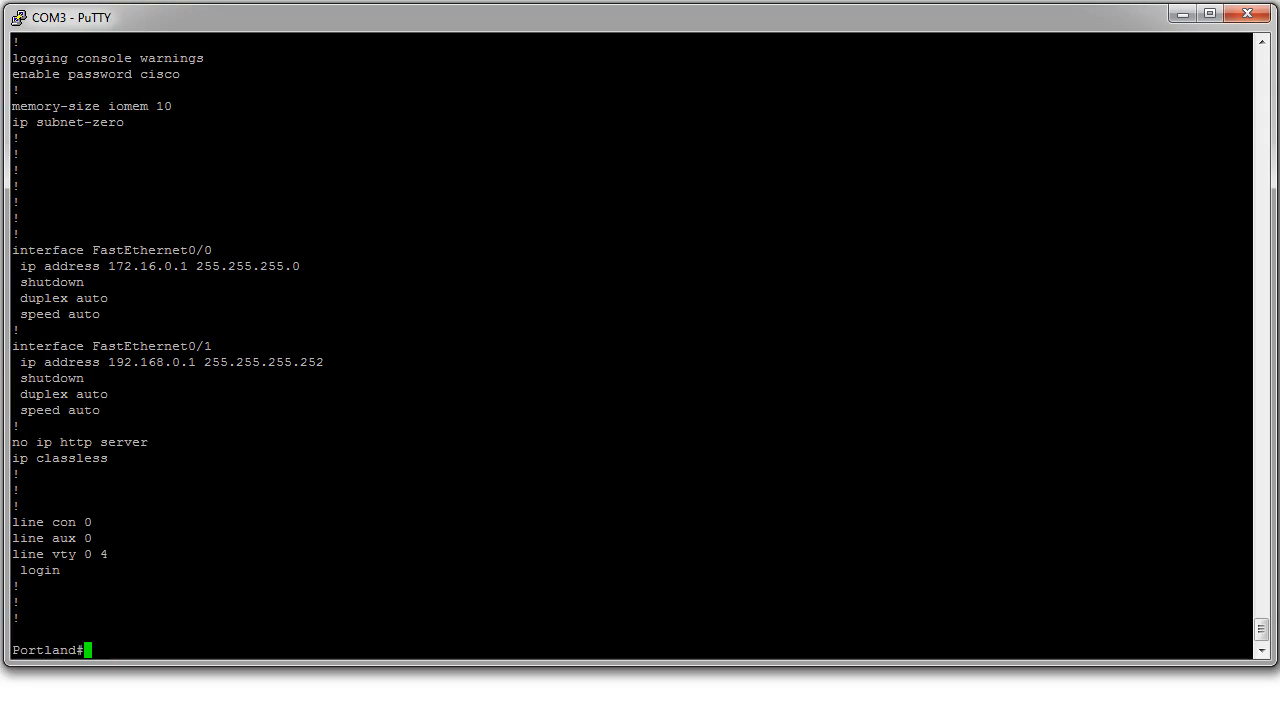
text(conf t)
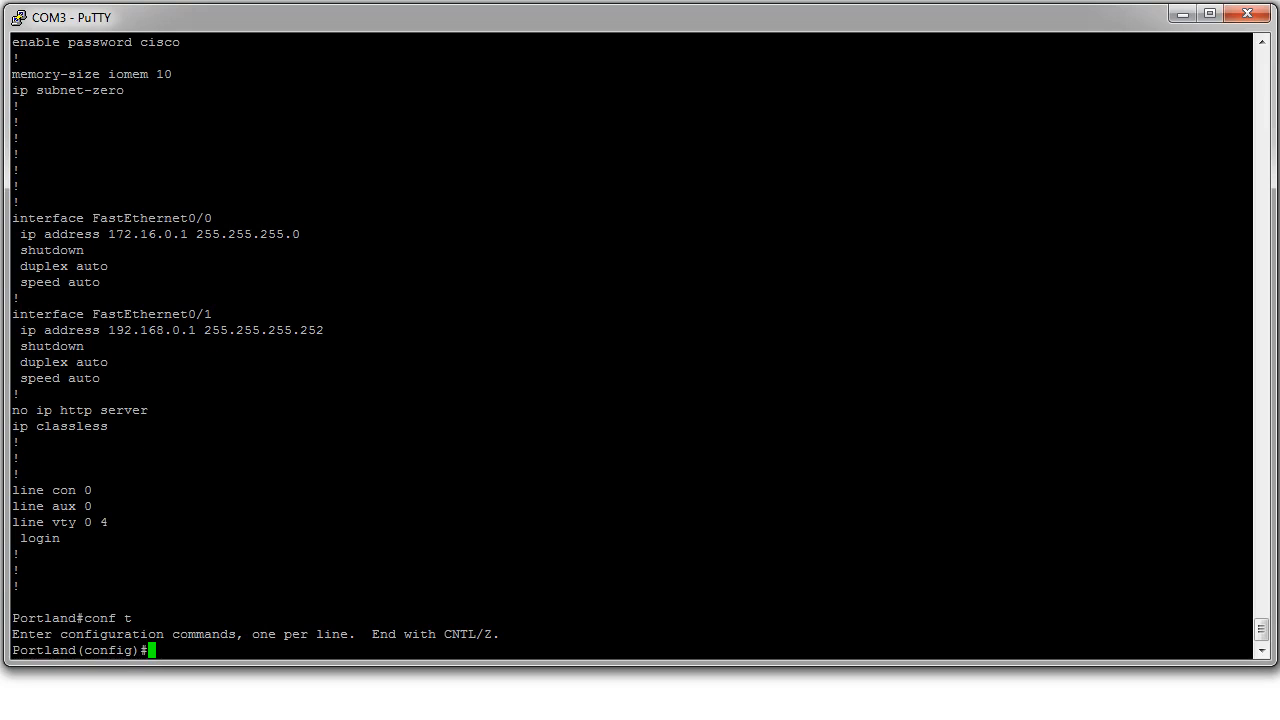
text(en)
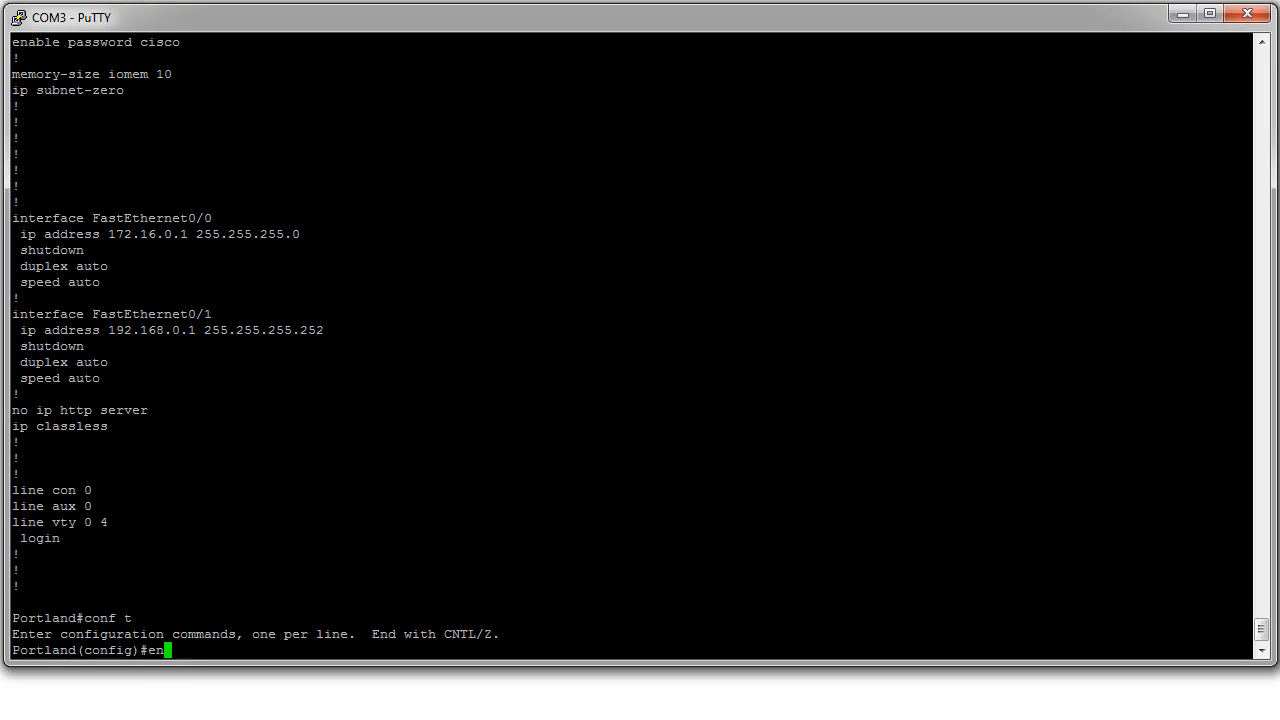
text(enable pa)
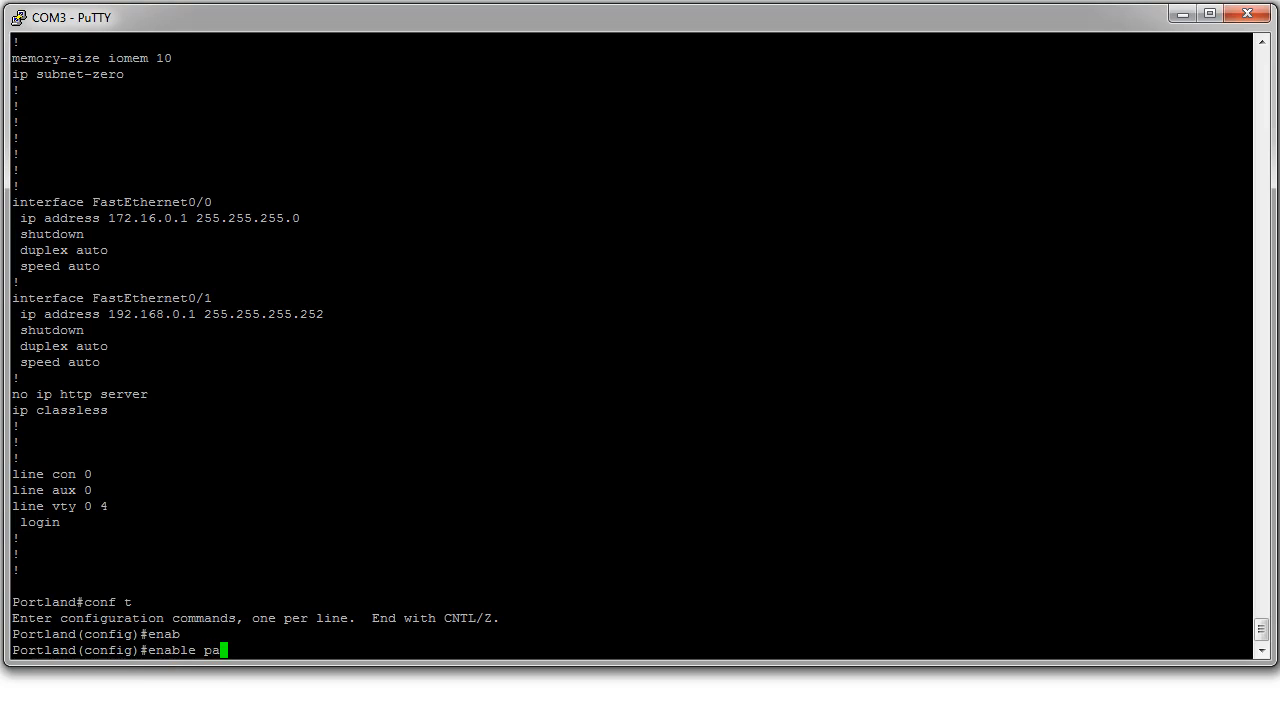
text(ssword)
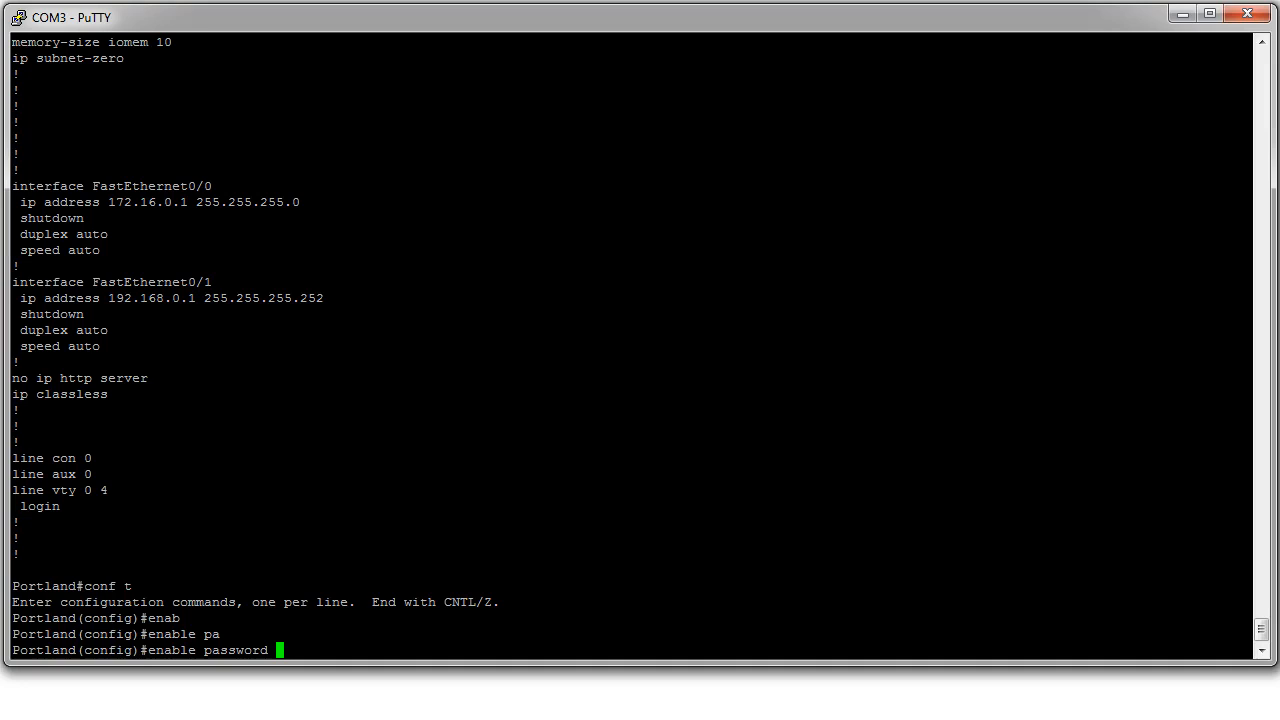
text(B)
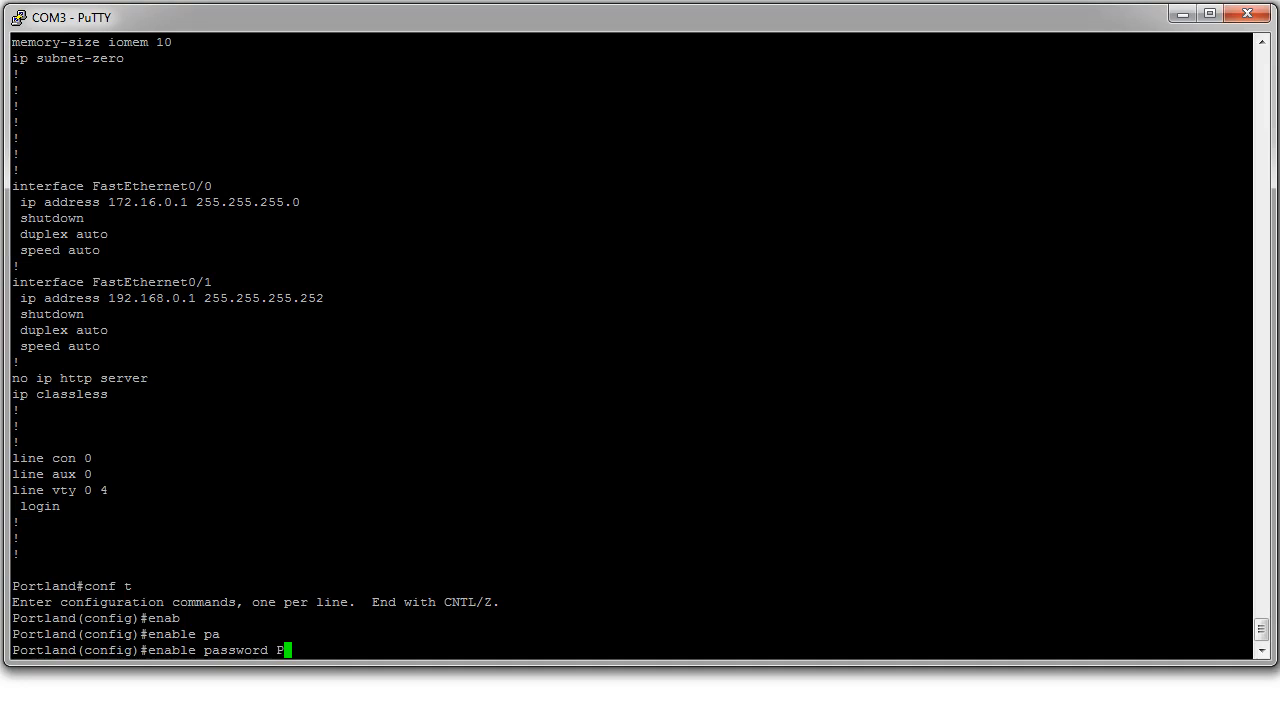
text(ortlan)
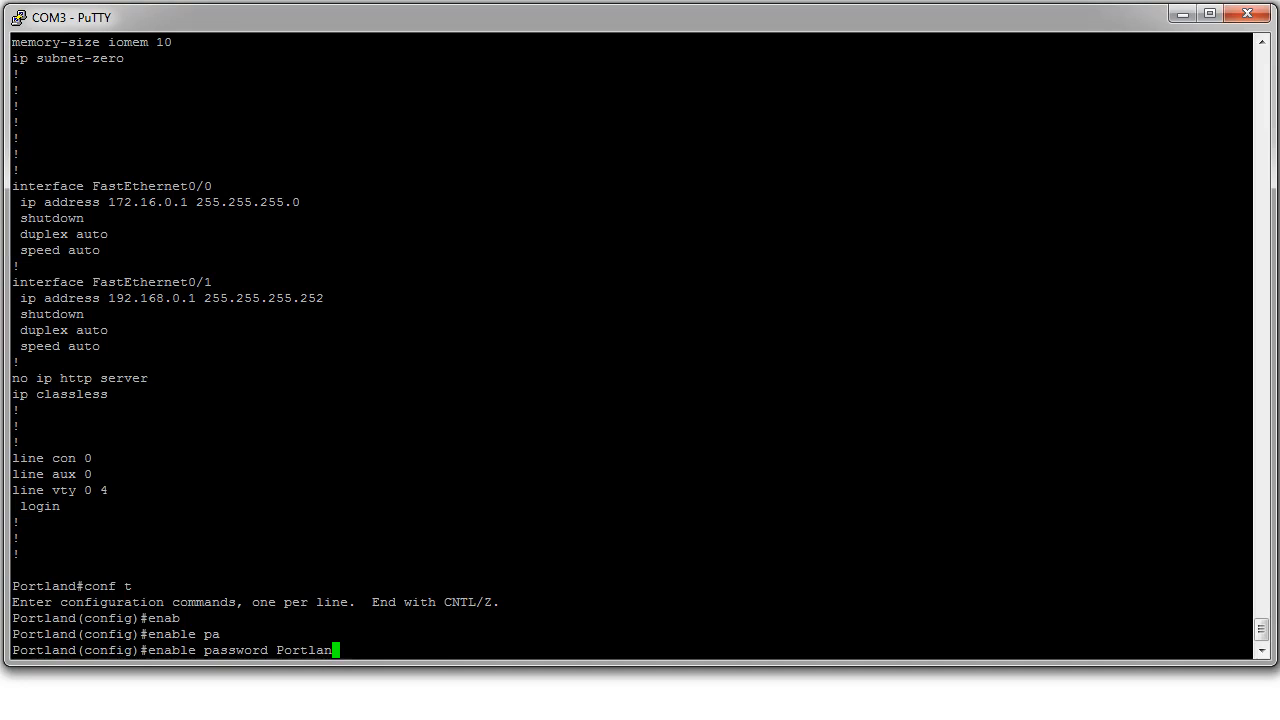
text(d)
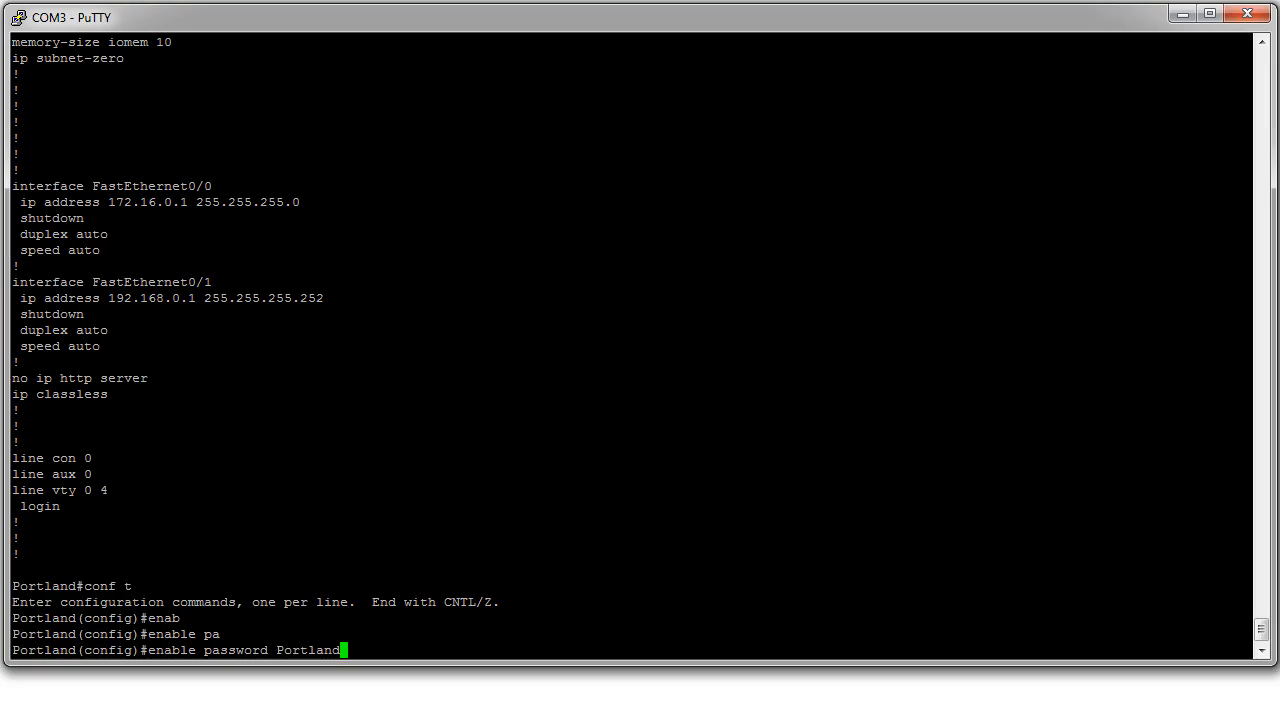
key(Return)
text(copy run start)
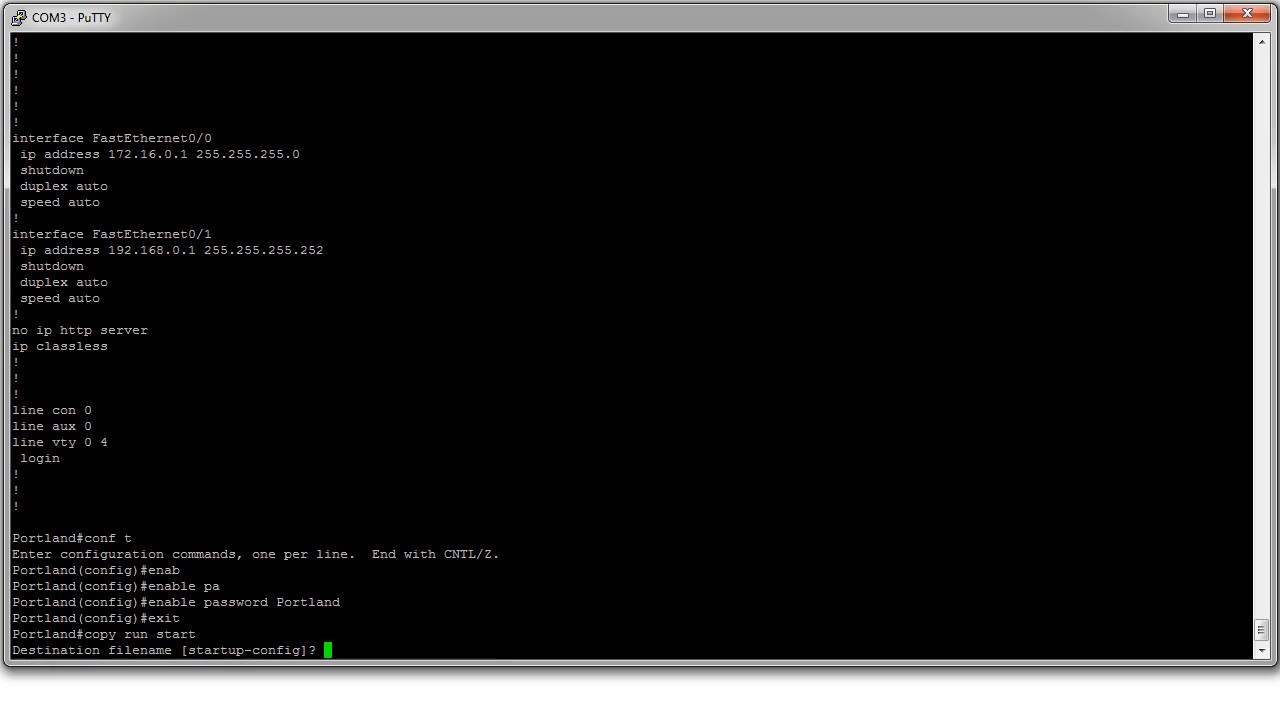
Save the running configuration to startup-config, confirmed with [OK]
key(Return)
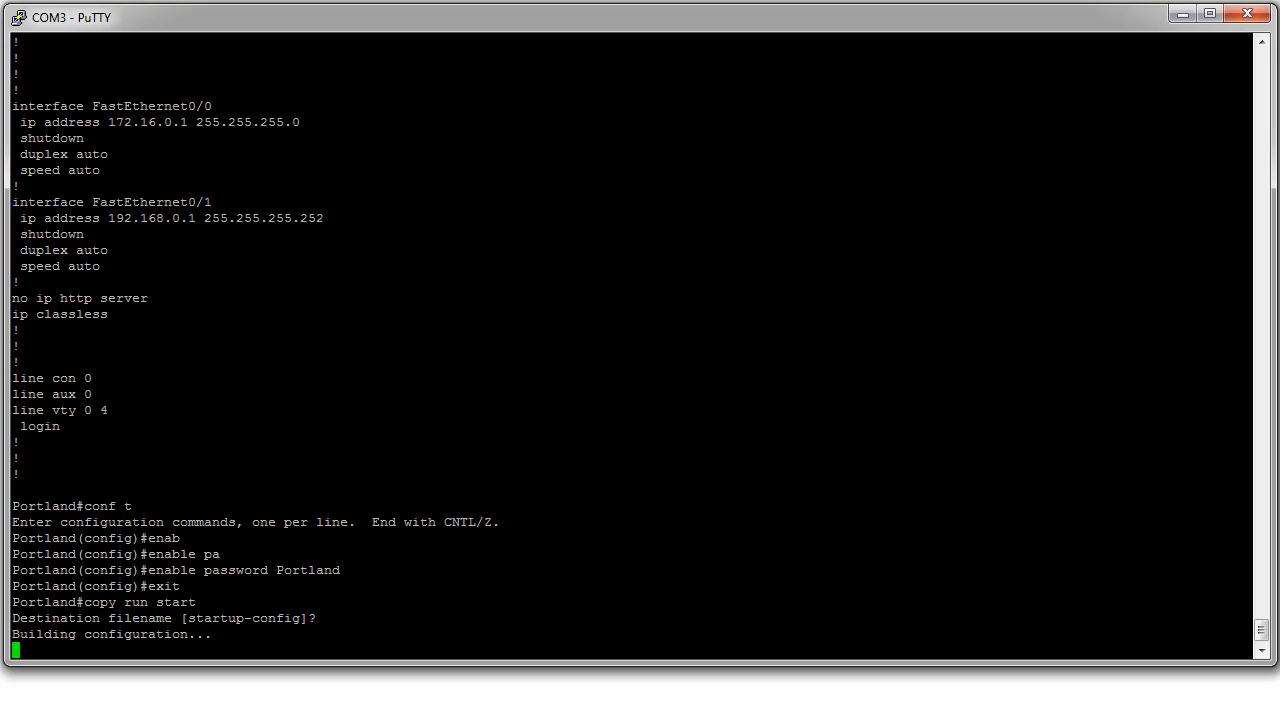
key(Return)
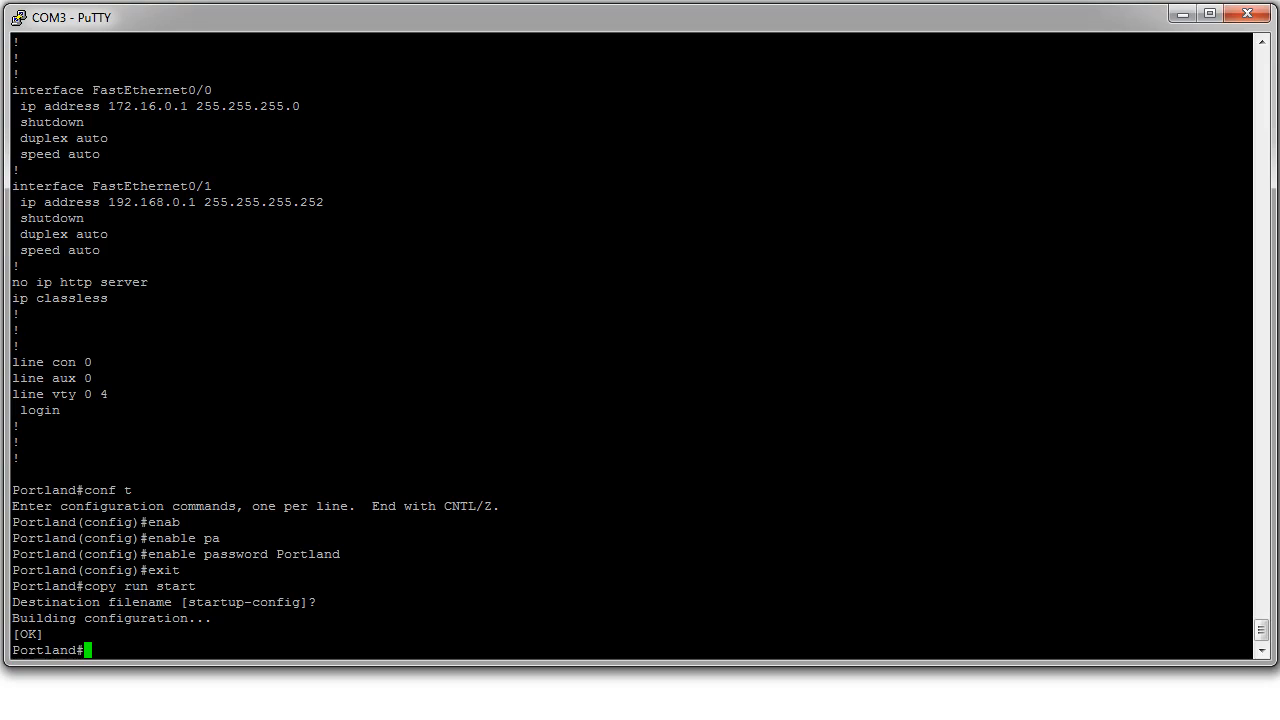
In configuration mode set config-register back to 0x2102
text(co)
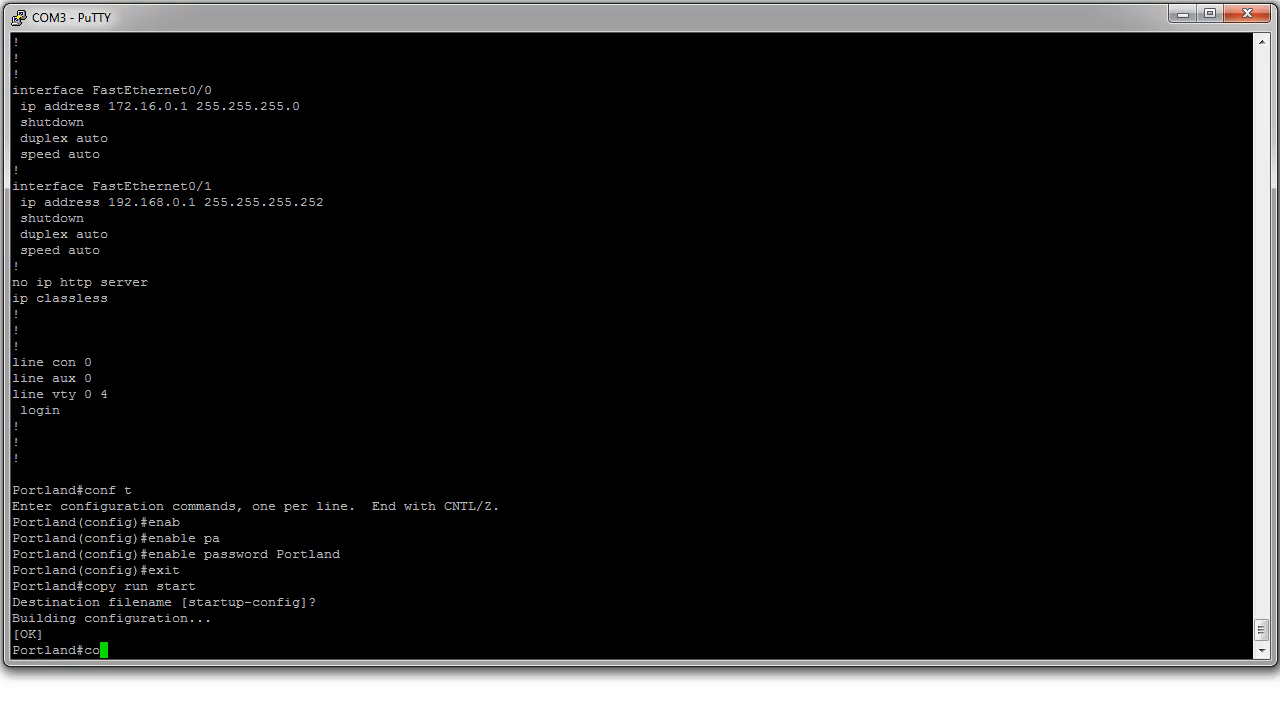
key(Return)
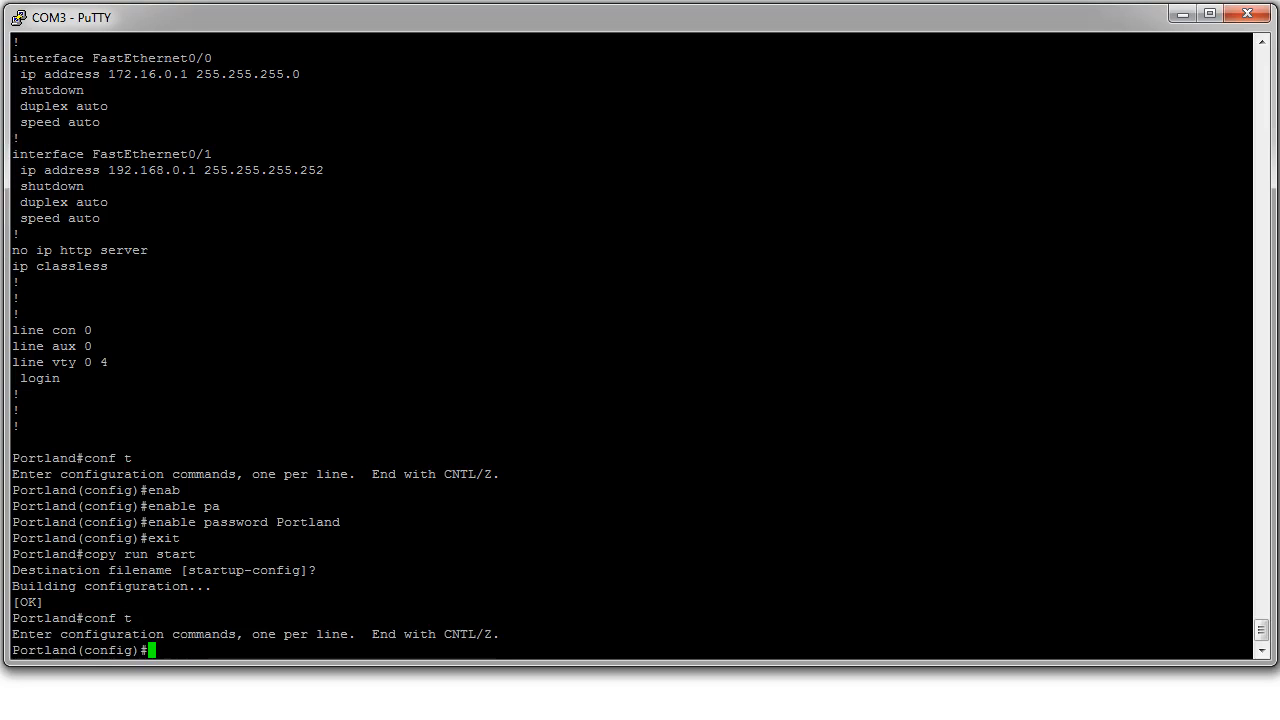
text(config-register)
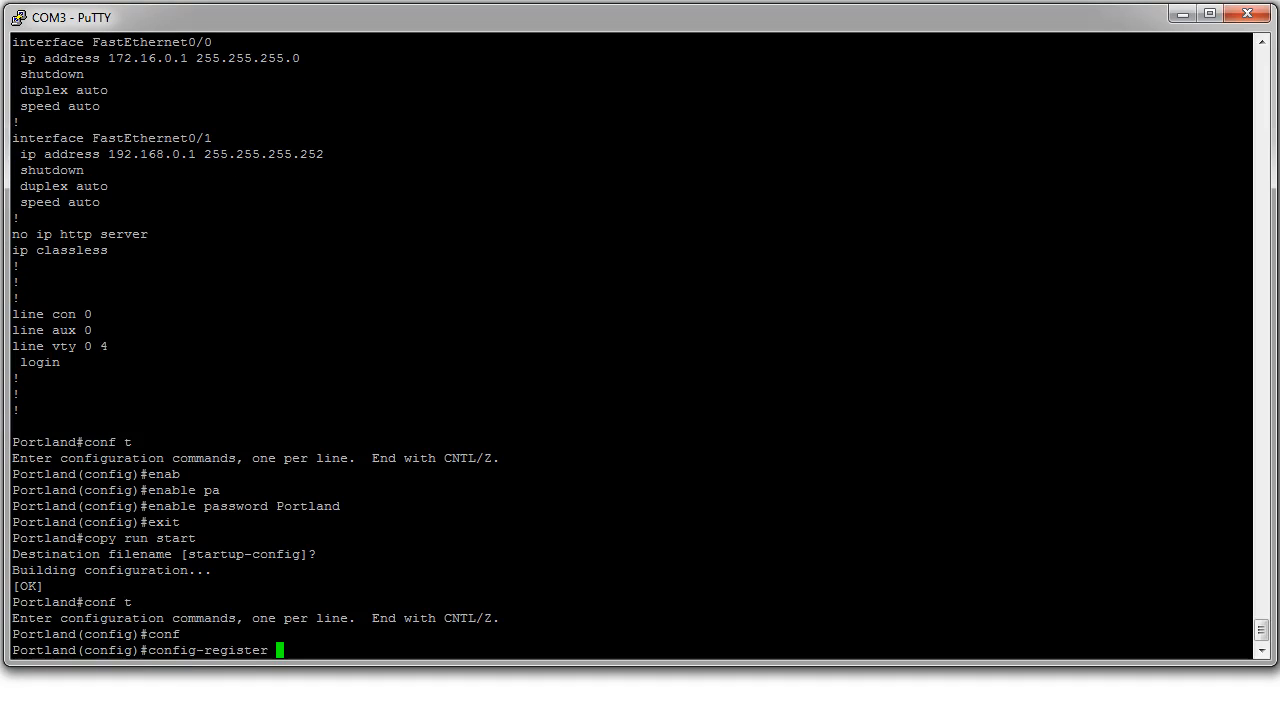
text(0)
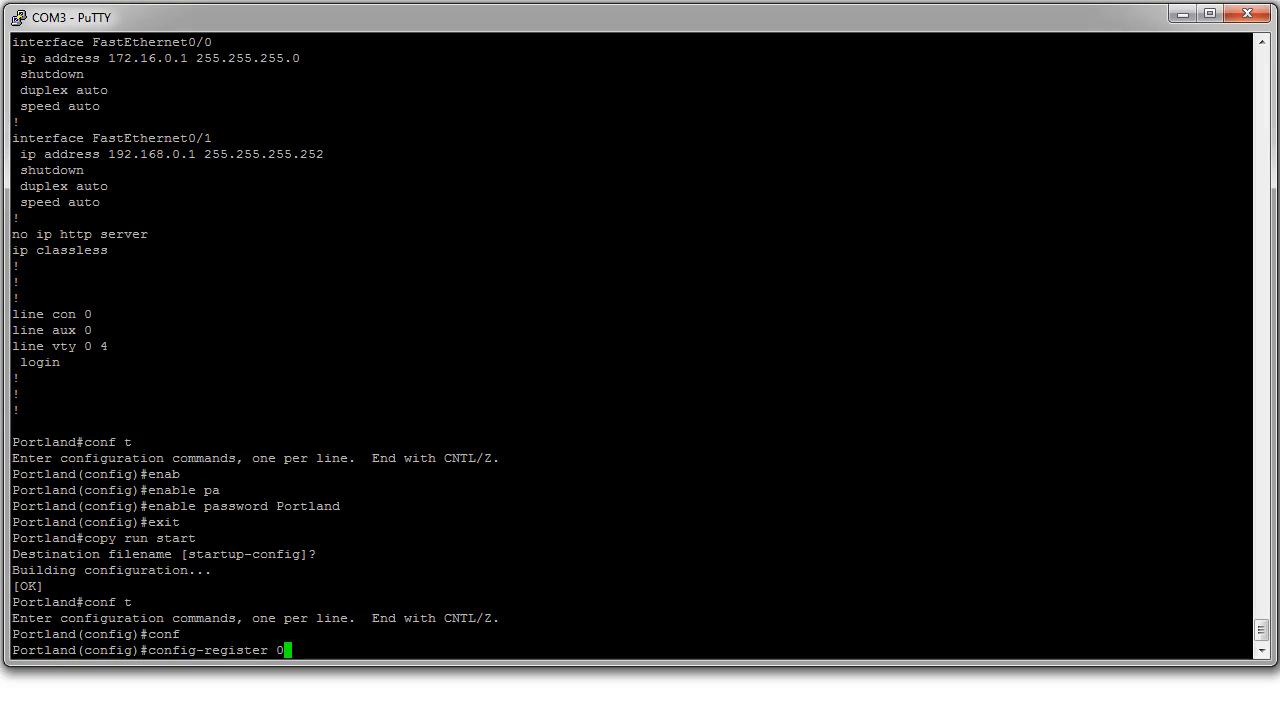
text(x2102)
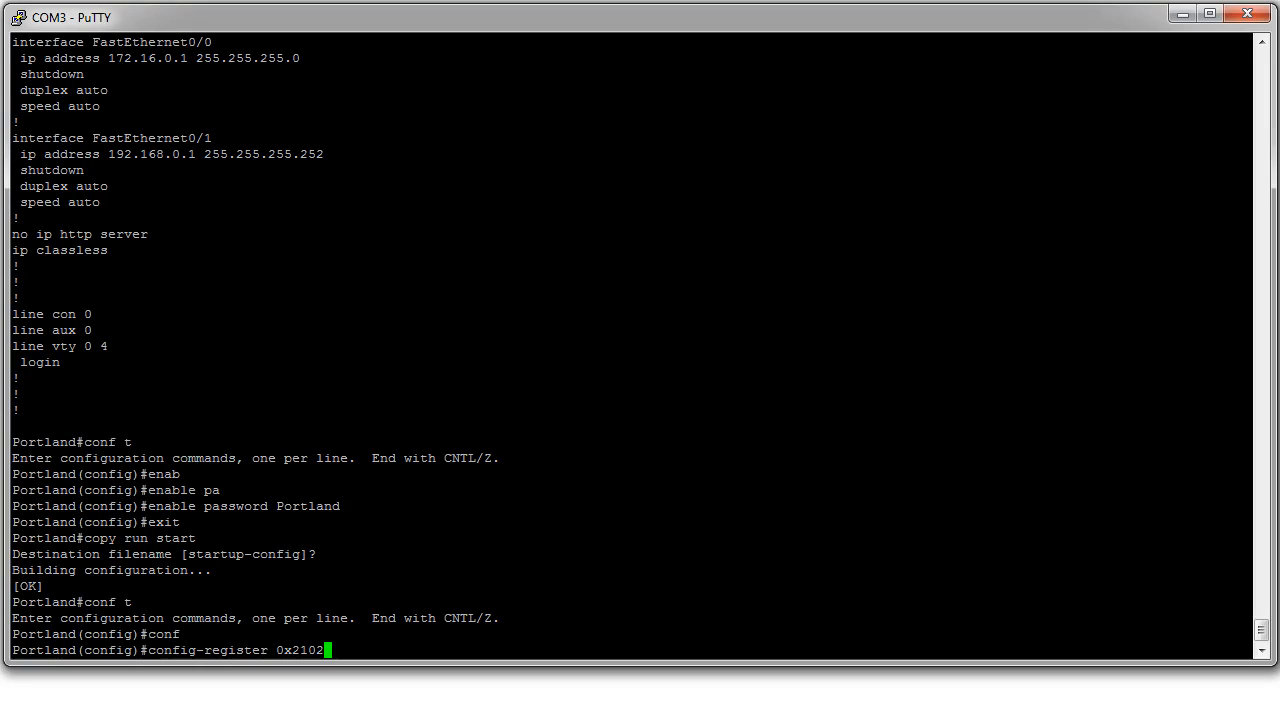
key(Return)
text(copy)
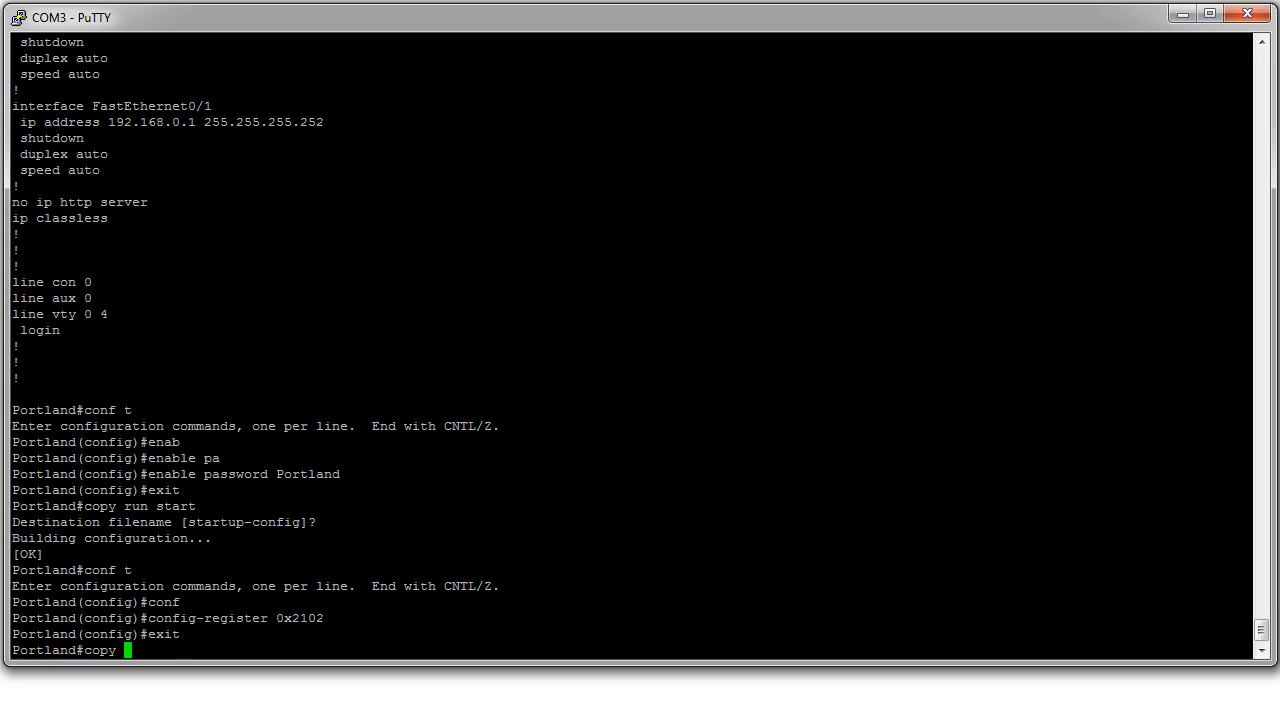
Copy the running configuration to startup-config again
text(run sta)
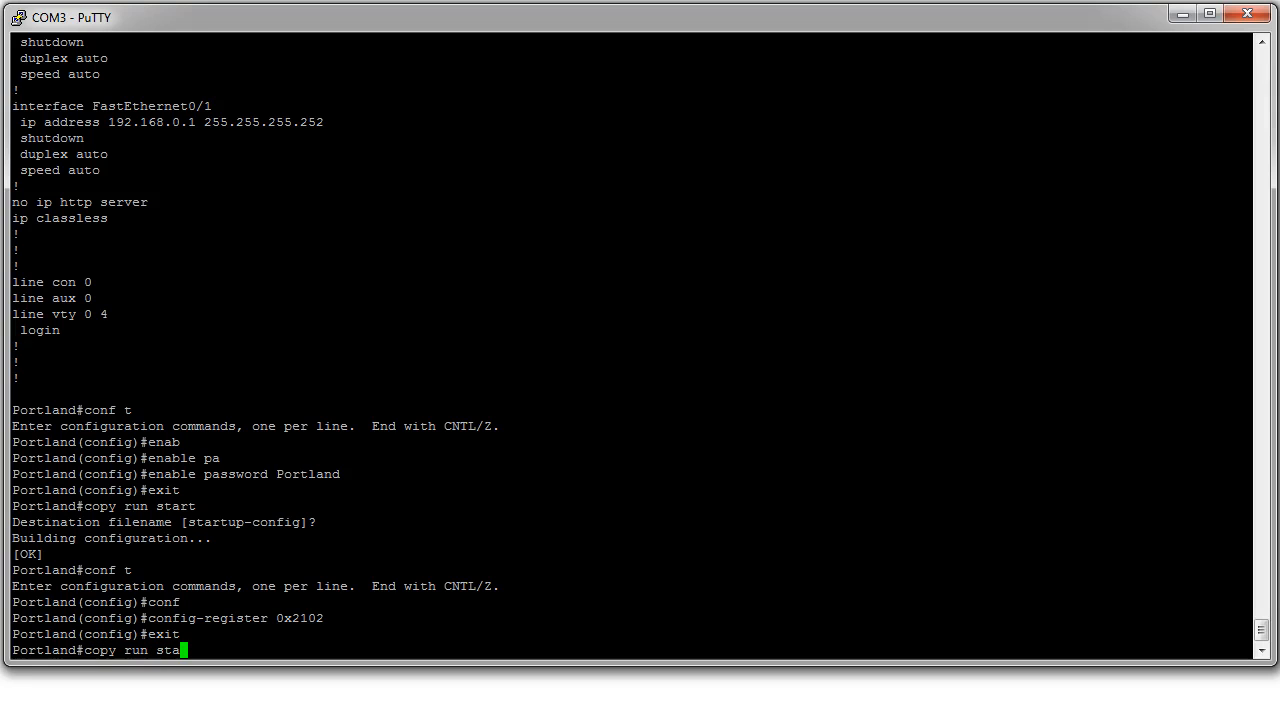
key(Return)
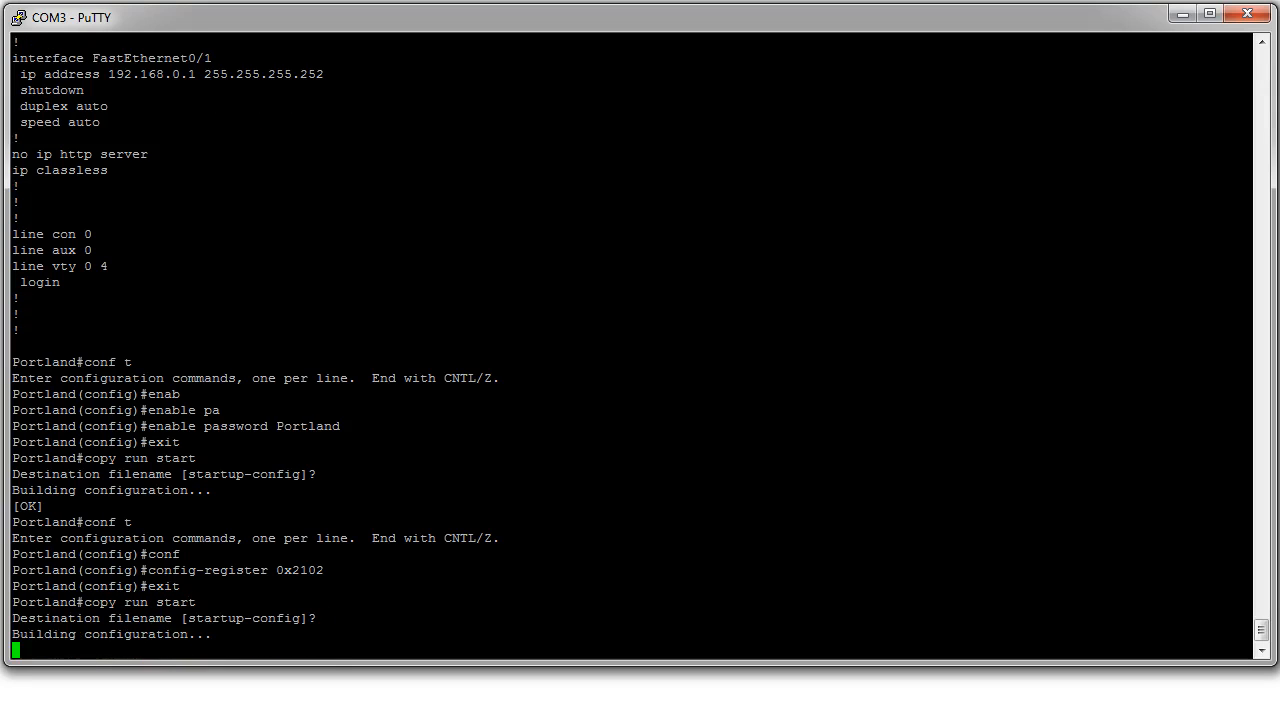